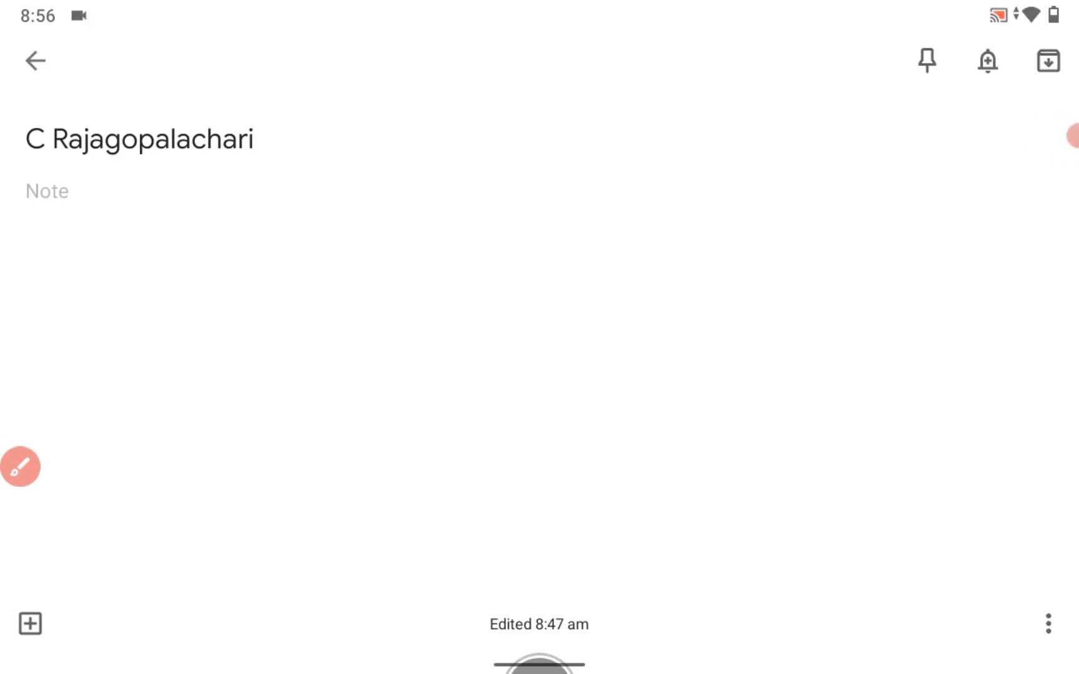
# Step: Draw a red arrow down from the title, a handwritten note and a second arrow below it
pyautogui.click(22, 467)
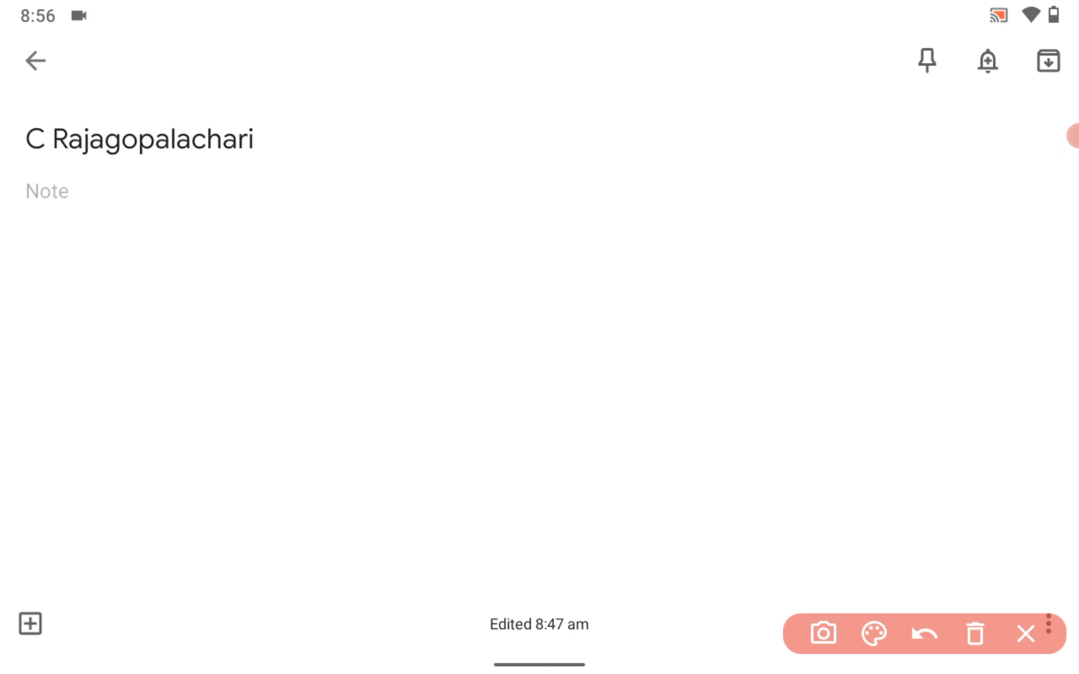
pyautogui.moveTo(313, 137); pyautogui.dragTo(210, 303)
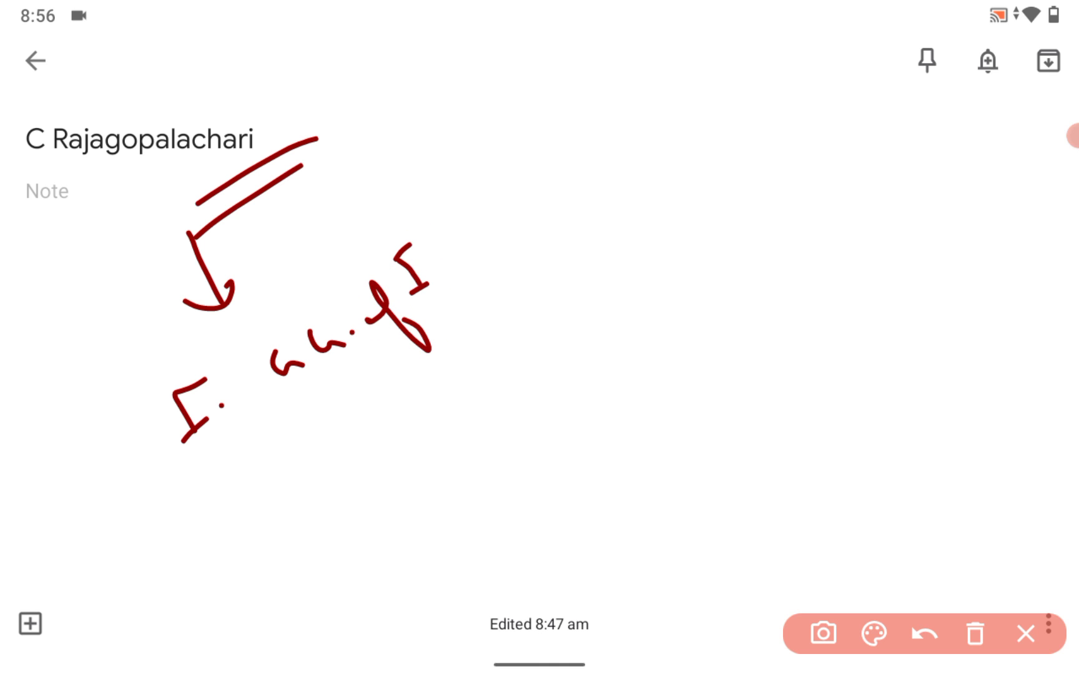
pyautogui.moveTo(433, 269); pyautogui.dragTo(578, 220)
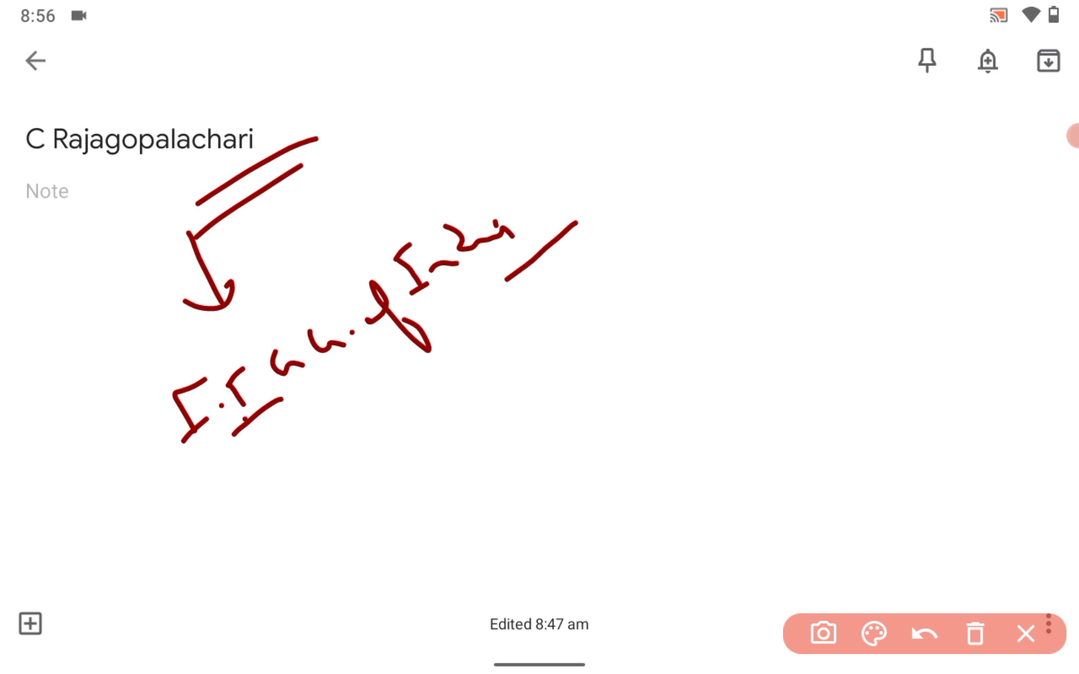
pyautogui.moveTo(529, 303); pyautogui.dragTo(543, 358)
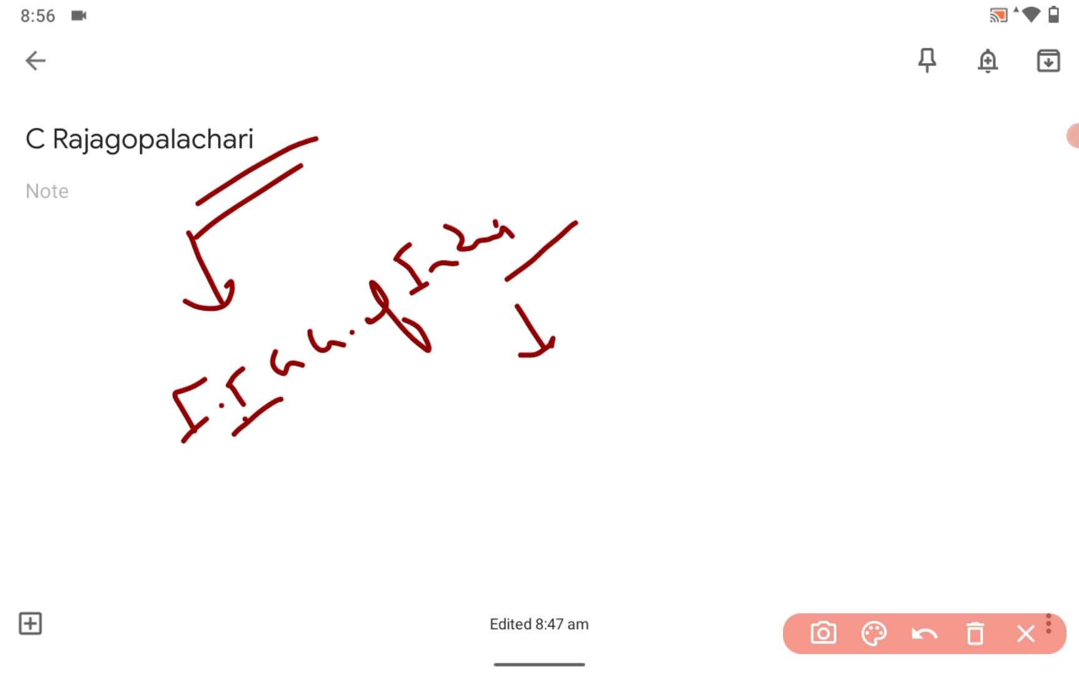
# Step: Add a right-side note with an arrow and question, then a name linking the middle and right notes
pyautogui.moveTo(825, 227); pyautogui.dragTo(907, 214)
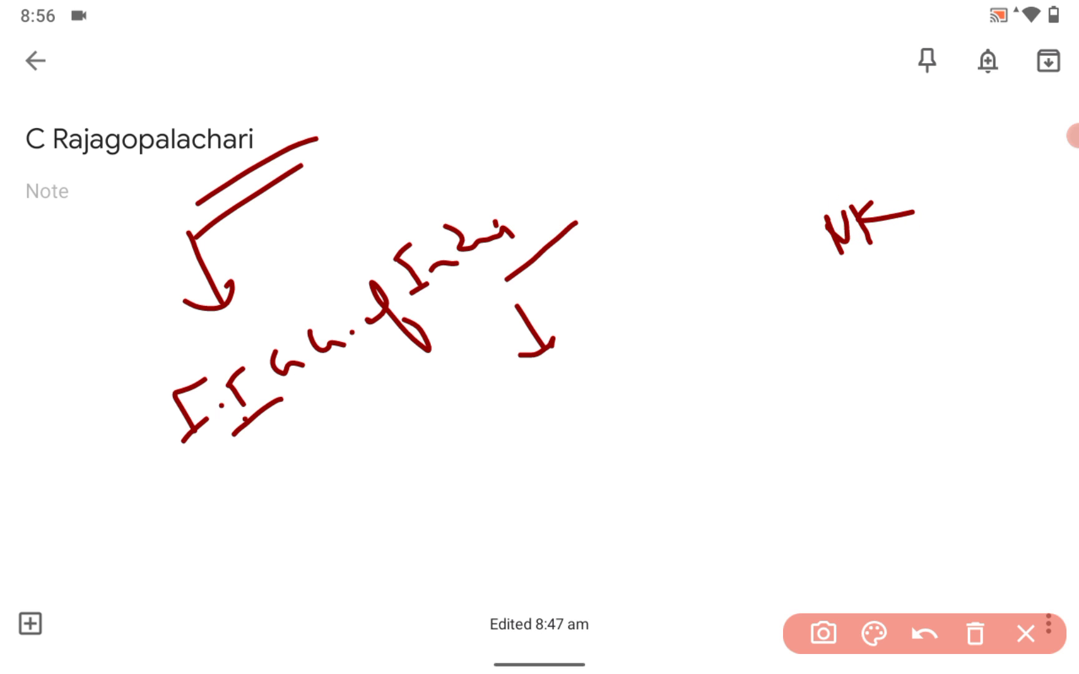
pyautogui.moveTo(908, 178); pyautogui.dragTo(902, 400)
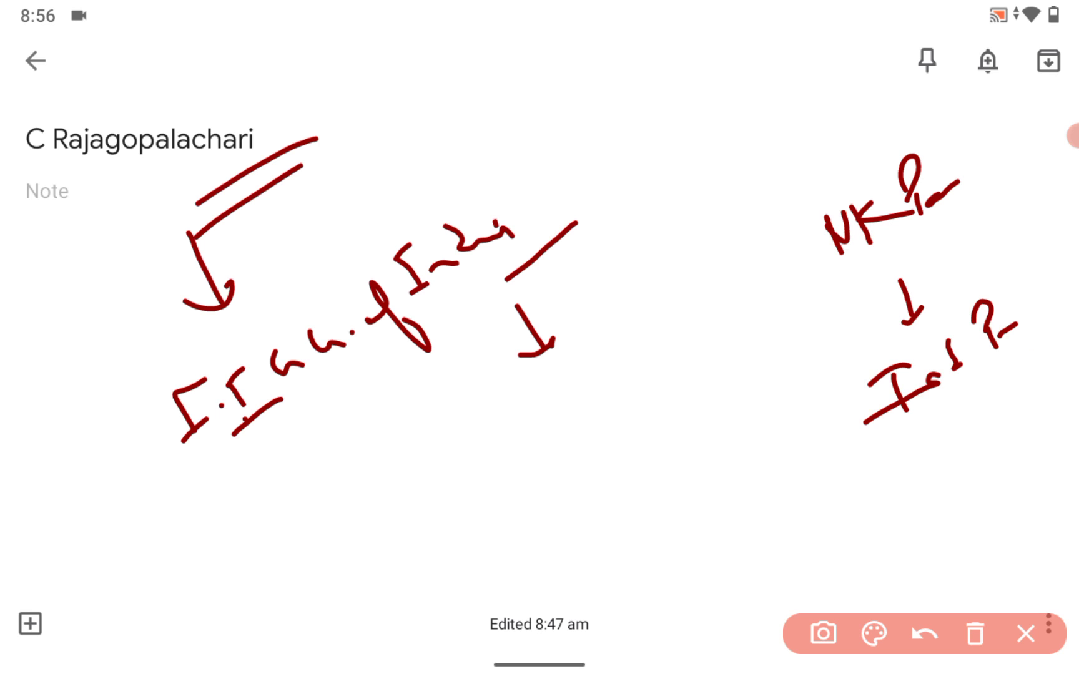
pyautogui.moveTo(513, 427); pyautogui.dragTo(557, 413)
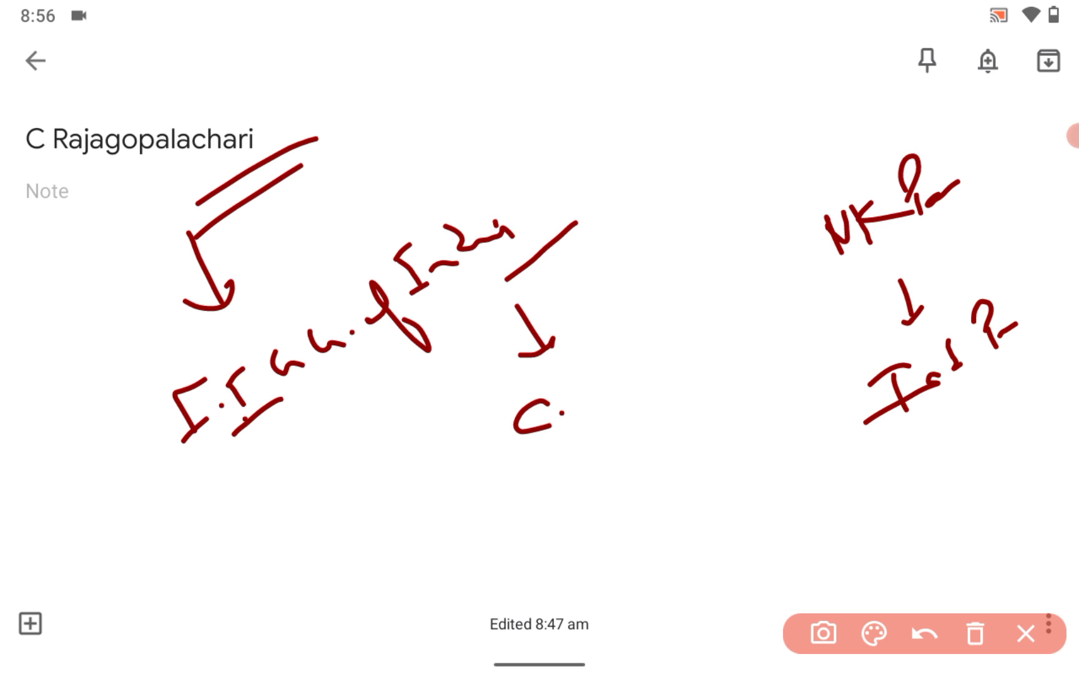
pyautogui.moveTo(588, 358); pyautogui.dragTo(616, 382)
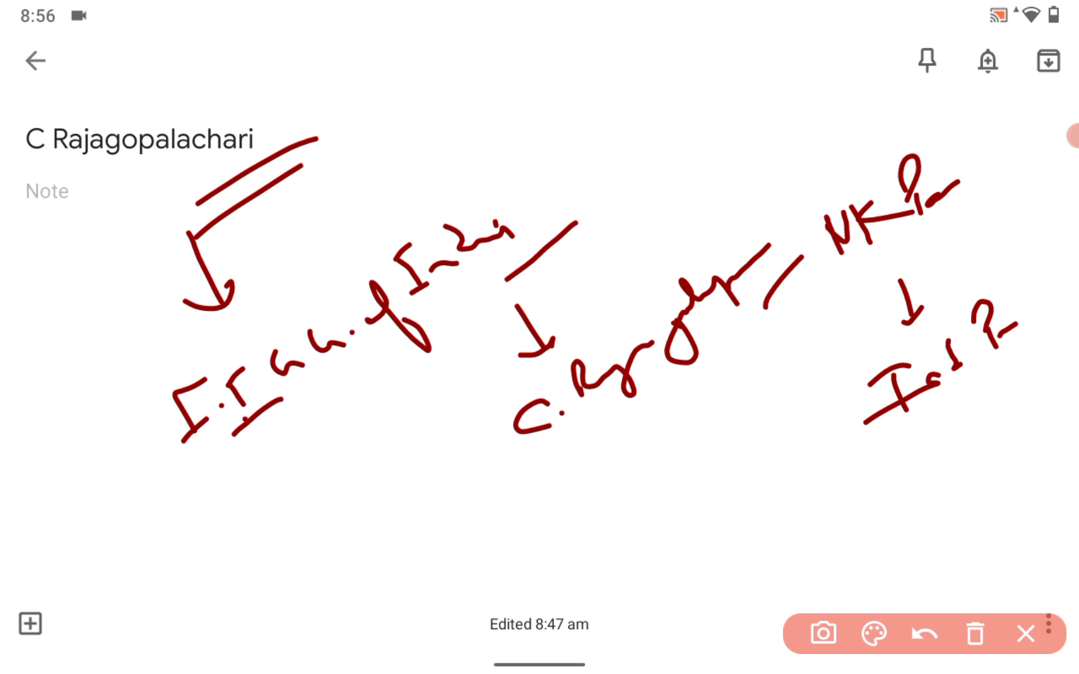
# Step: Clear the previous annotations and draw a new arrow under the title with handwritten lines beside it
pyautogui.click(926, 633)
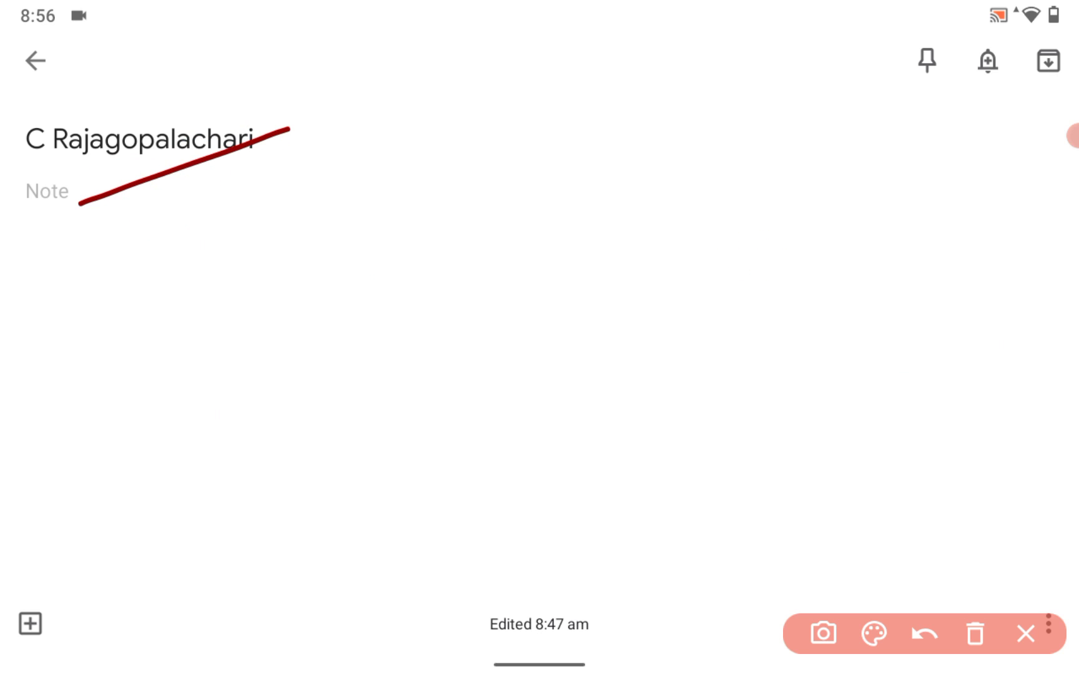
pyautogui.moveTo(159, 206); pyautogui.dragTo(213, 440)
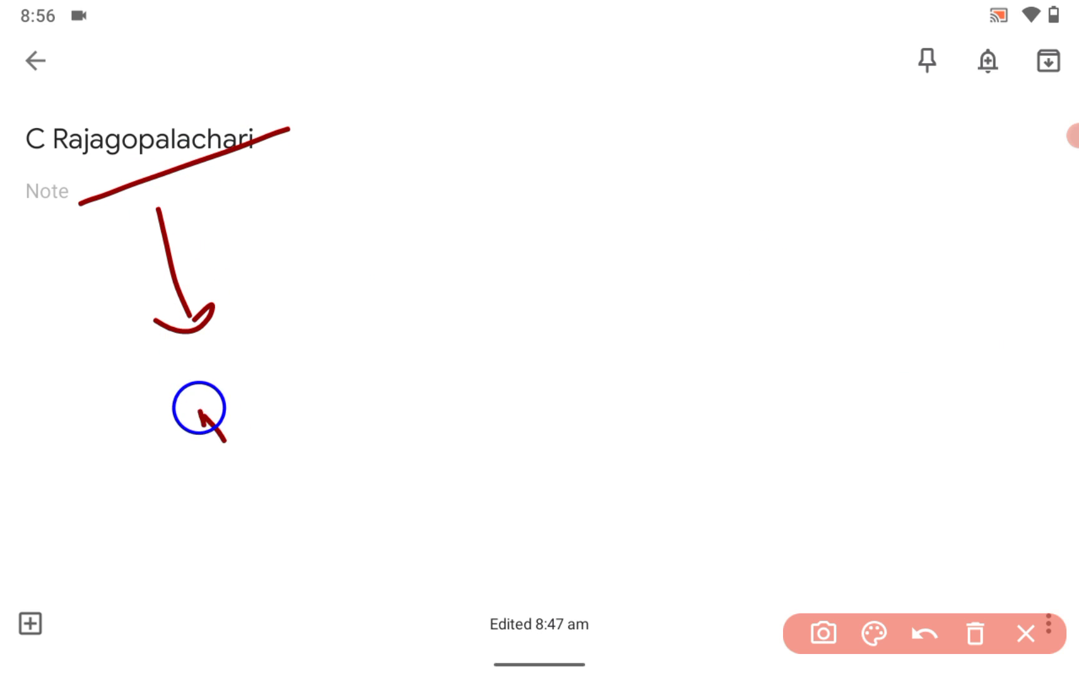
pyautogui.moveTo(192, 414); pyautogui.dragTo(269, 410)
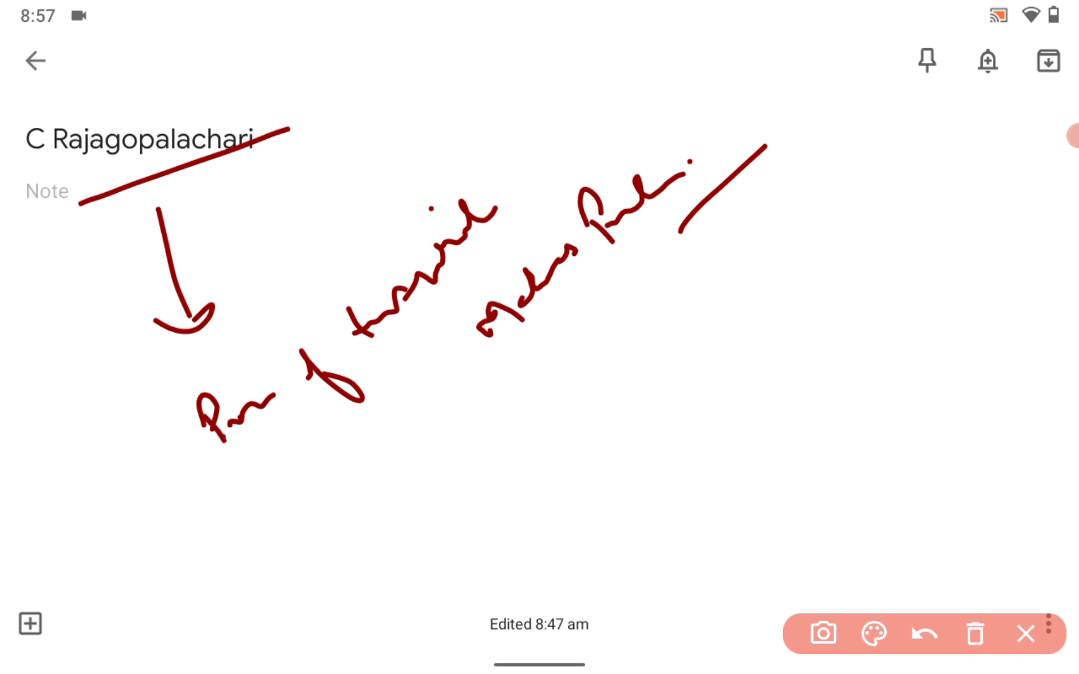
# Step: Wipe the page and redraw red arrows with handwritten words below the title
pyautogui.click(924, 633)
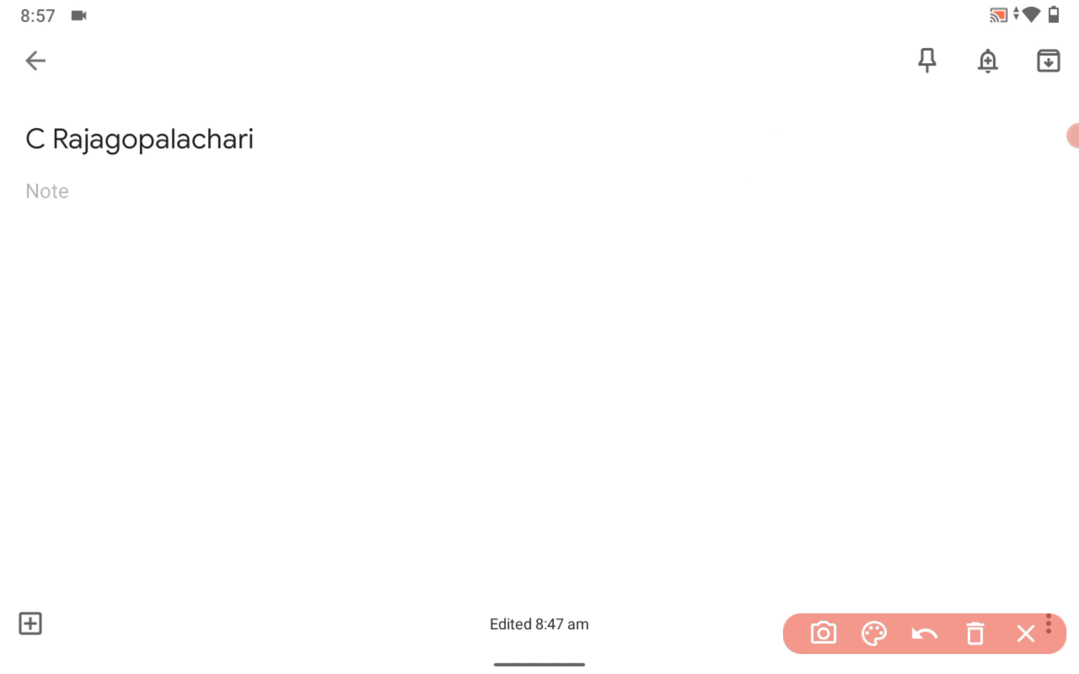
pyautogui.moveTo(146, 200); pyautogui.dragTo(181, 296)
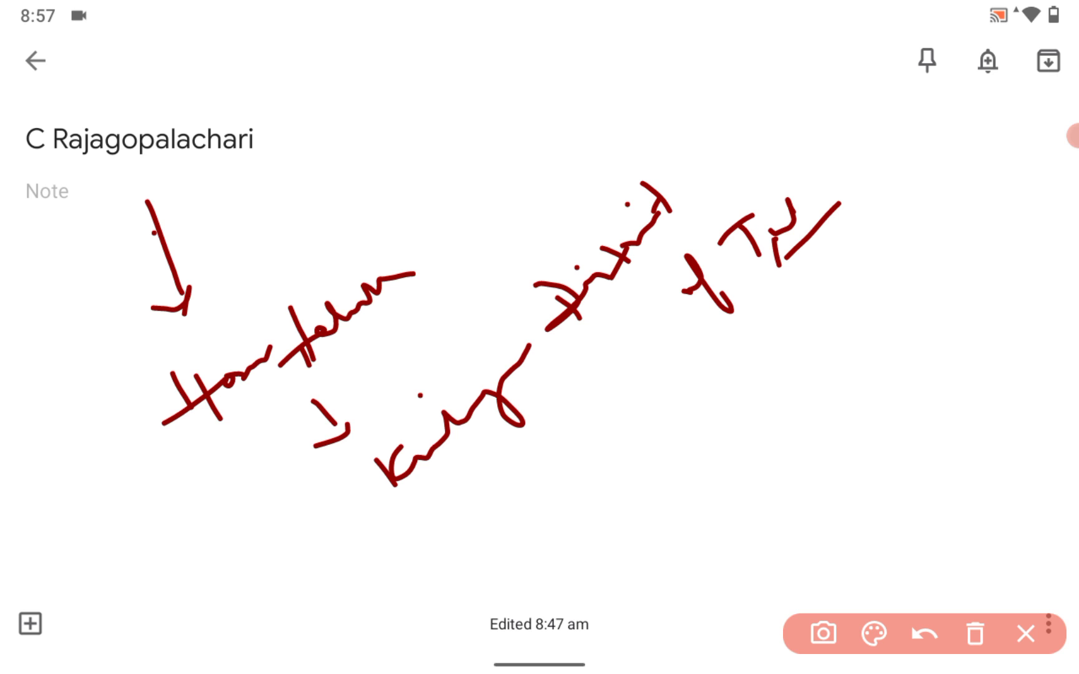
# Step: Clear the page, then write the 1922 note with arrows and a note started on the right
pyautogui.click(924, 633)
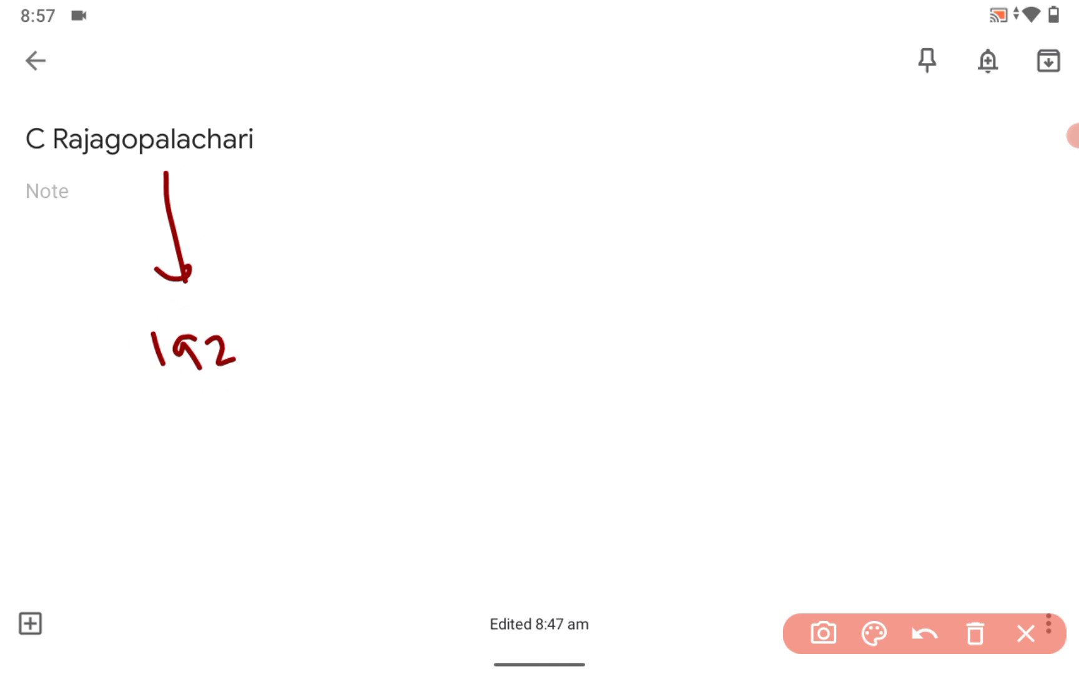
pyautogui.moveTo(247, 337); pyautogui.dragTo(433, 327)
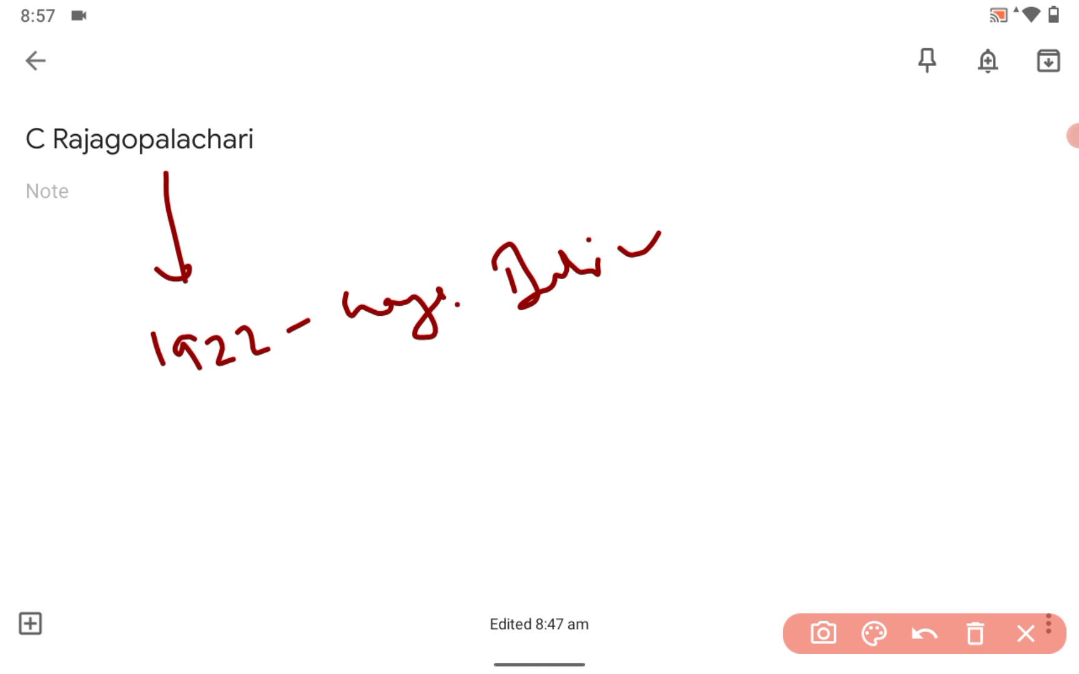
pyautogui.moveTo(241, 410); pyautogui.dragTo(265, 455)
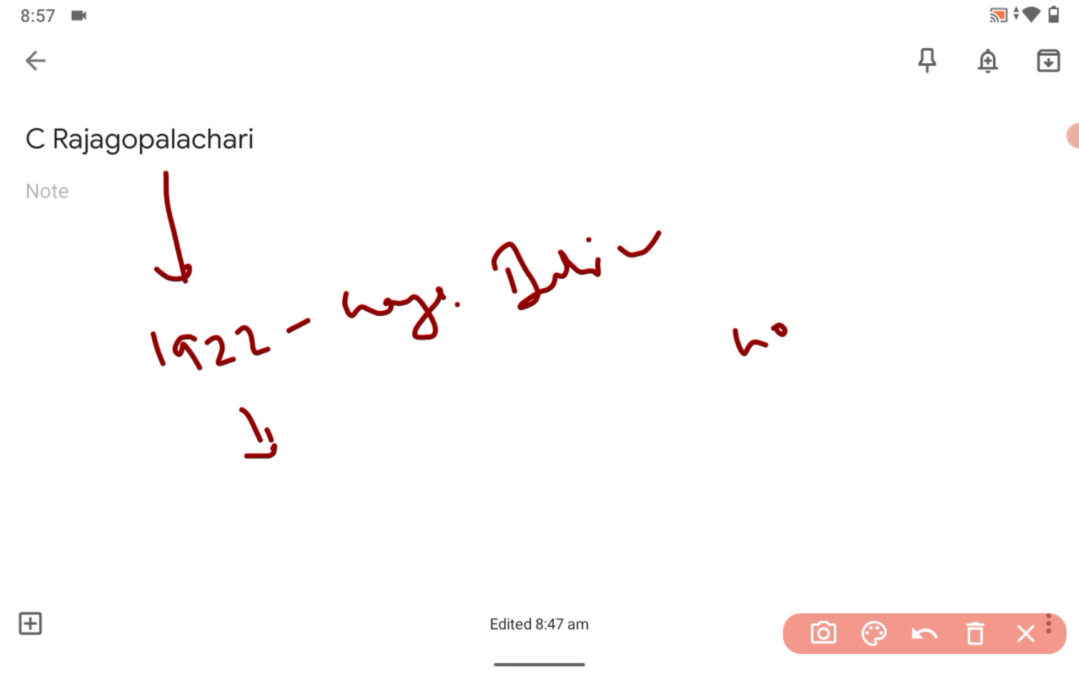
pyautogui.moveTo(791, 330); pyautogui.dragTo(881, 282)
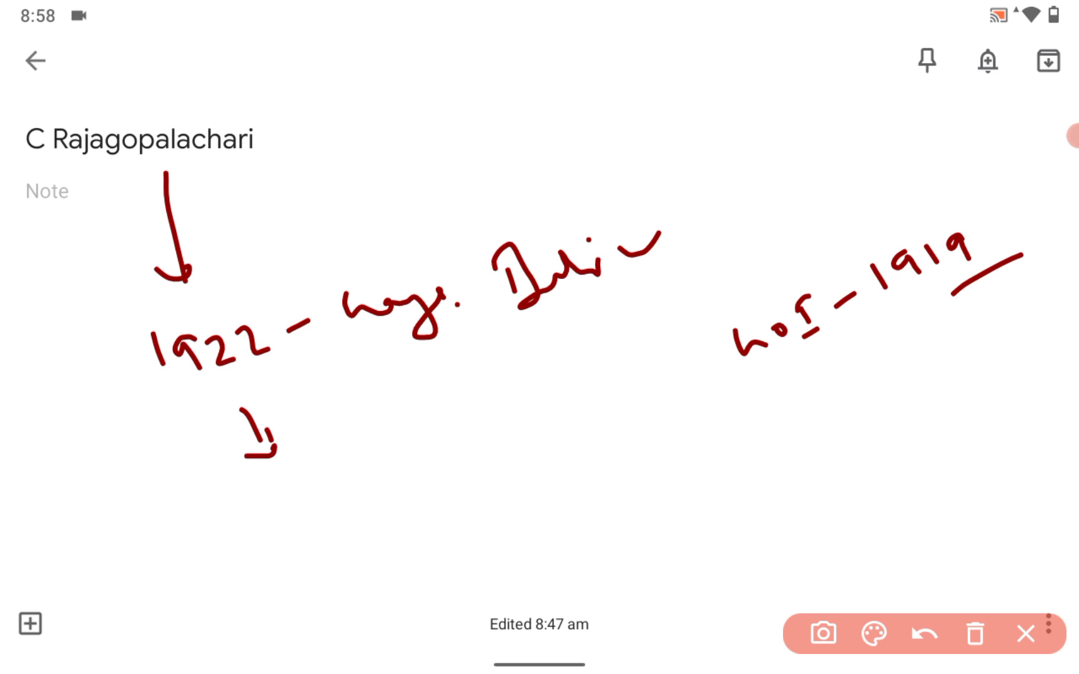
# Step: Write and underline 1919, tick beside the title, and start a word lower on the page
pyautogui.moveTo(261, 148); pyautogui.dragTo(316, 165)
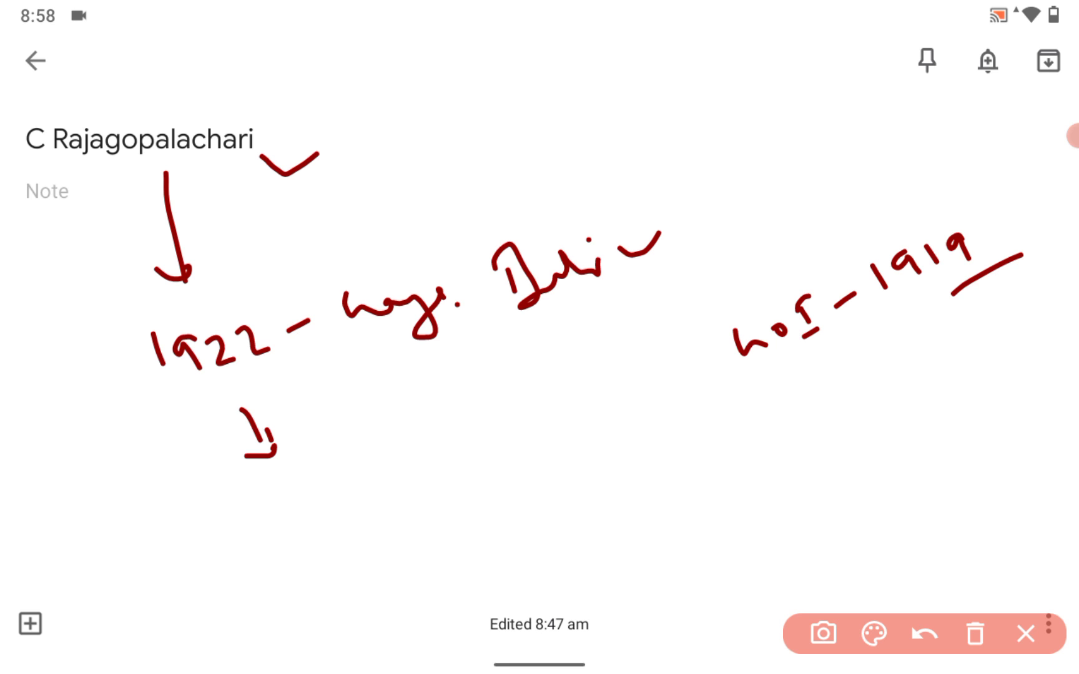
pyautogui.moveTo(469, 455); pyautogui.dragTo(488, 475)
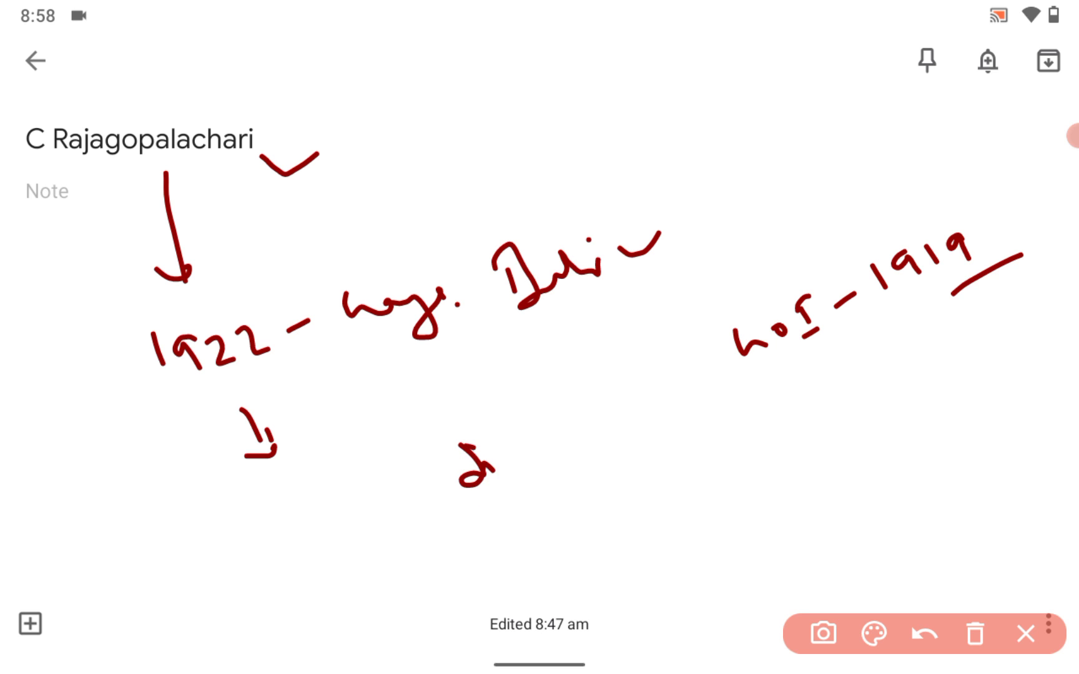
pyautogui.moveTo(482, 455); pyautogui.dragTo(633, 468)
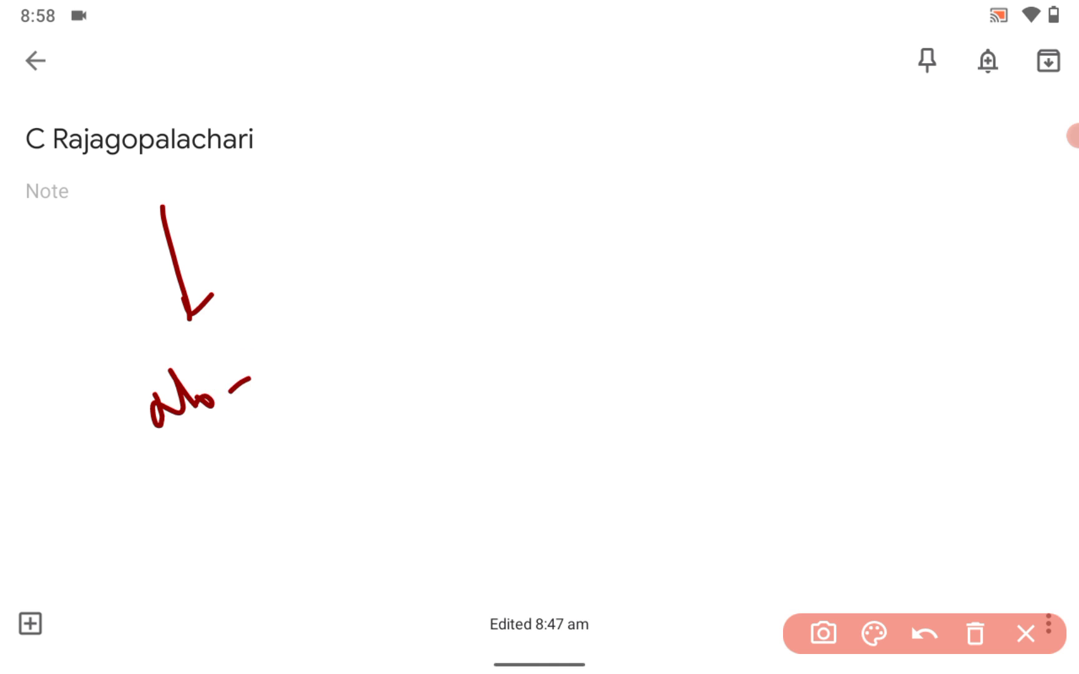
# Step: Draw an arrow to an underlined handwritten phrase, with another arrow and a year range beneath
pyautogui.moveTo(247, 201); pyautogui.dragTo(537, 210)
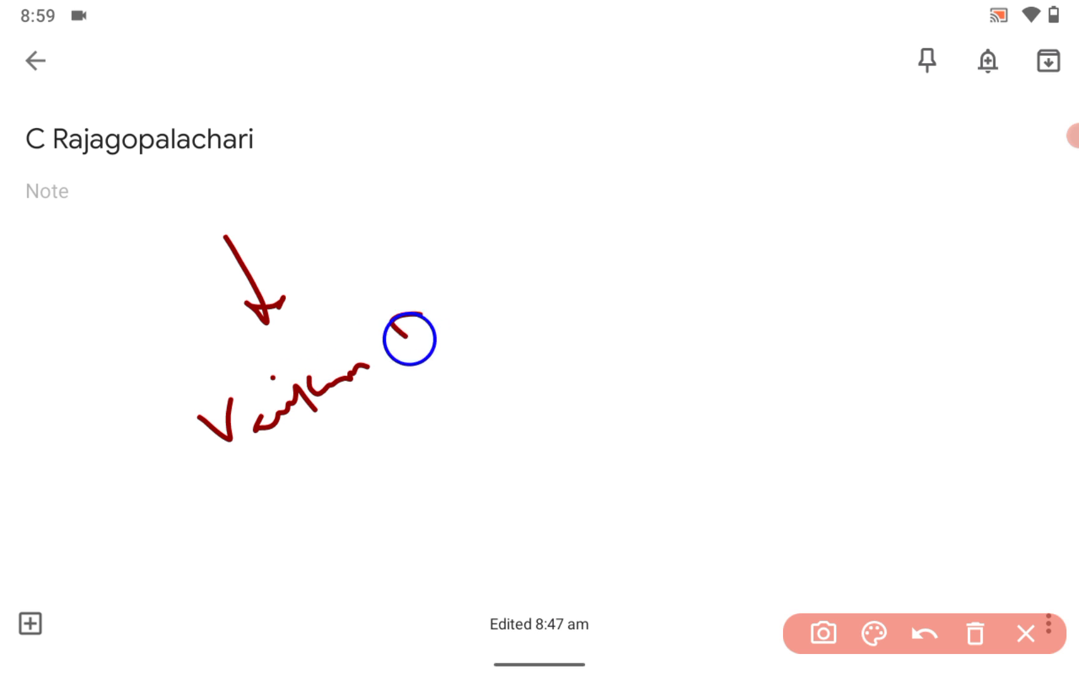
pyautogui.moveTo(386, 329); pyautogui.dragTo(543, 296)
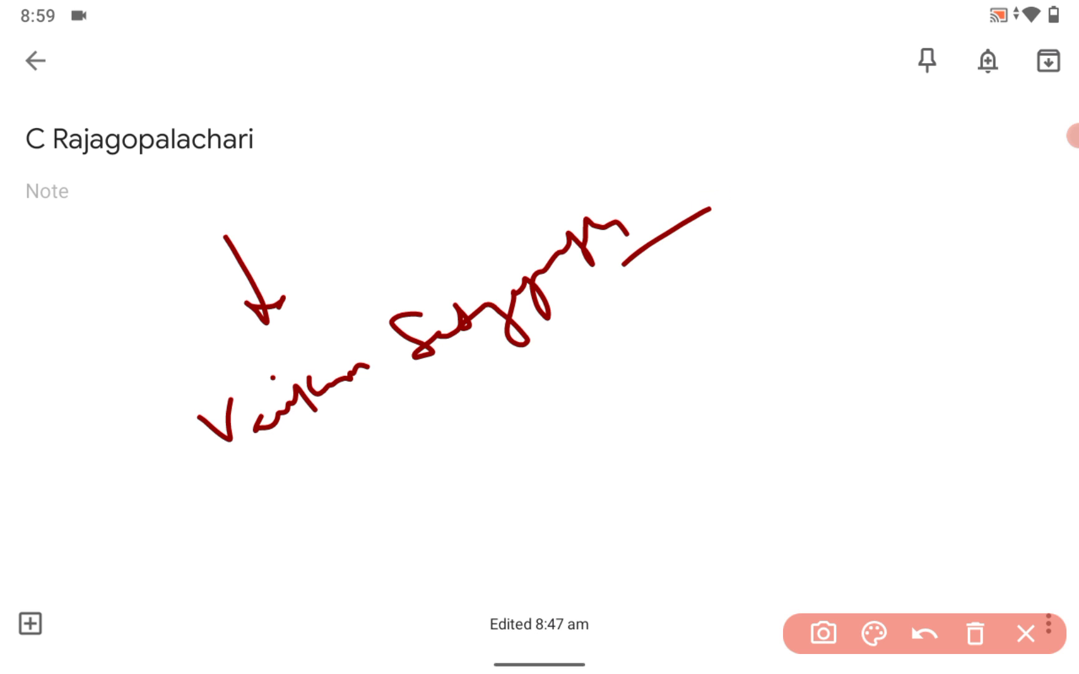
pyautogui.moveTo(334, 475); pyautogui.dragTo(382, 510)
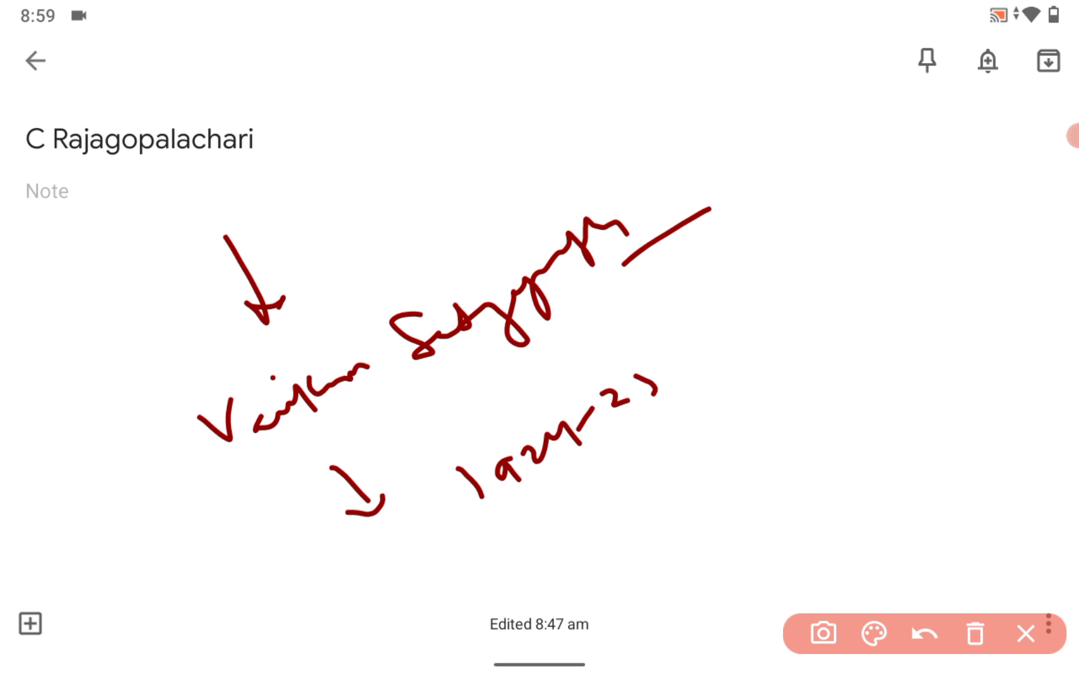
# Step: Clear the page, draw an arrow below the title and write the first phrase with a second arrow
pyautogui.click(924, 633)
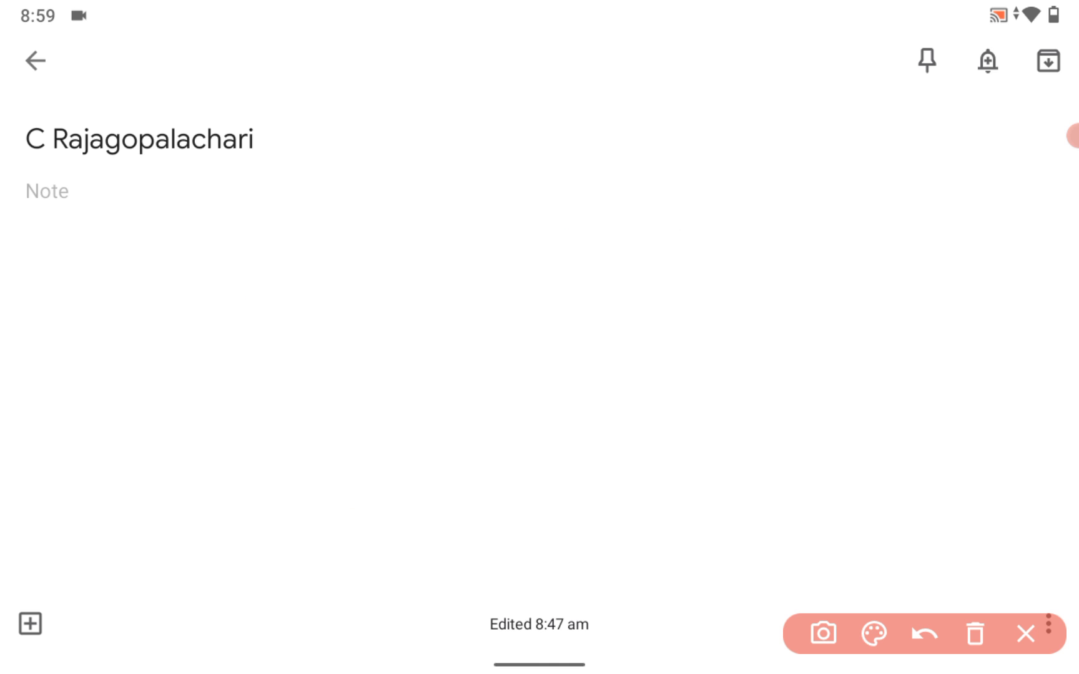
pyautogui.moveTo(84, 206); pyautogui.dragTo(122, 301)
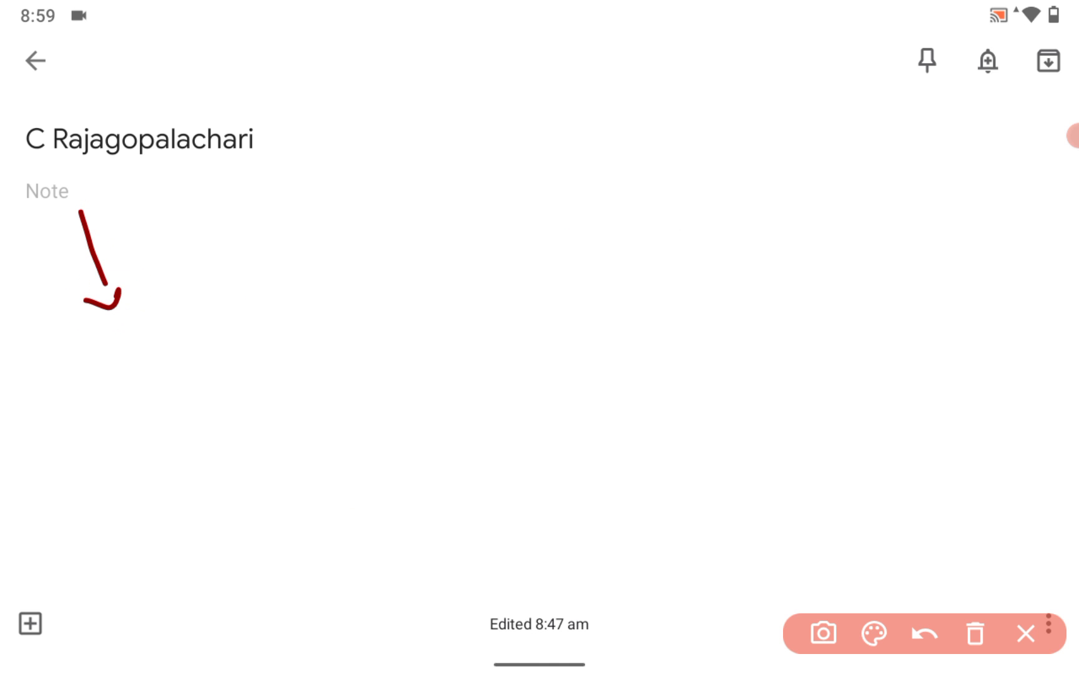
pyautogui.click(140, 387)
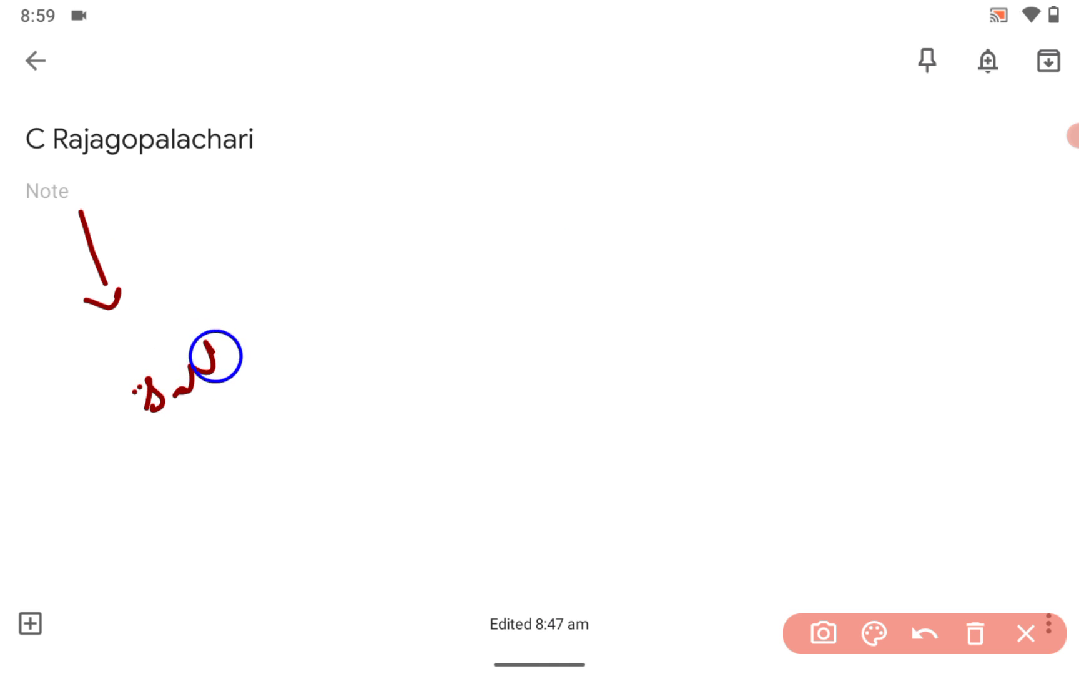
pyautogui.moveTo(234, 379); pyautogui.dragTo(392, 247)
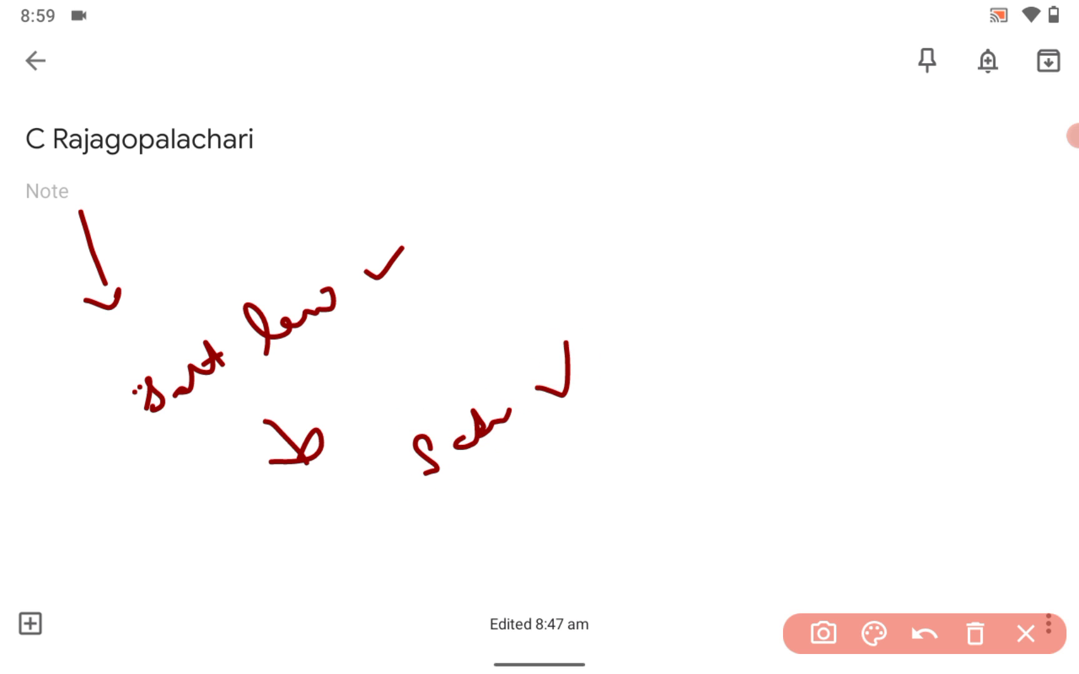
# Step: Write the second line and the bracketed note lines beneath it
pyautogui.moveTo(592, 374); pyautogui.dragTo(688, 288)
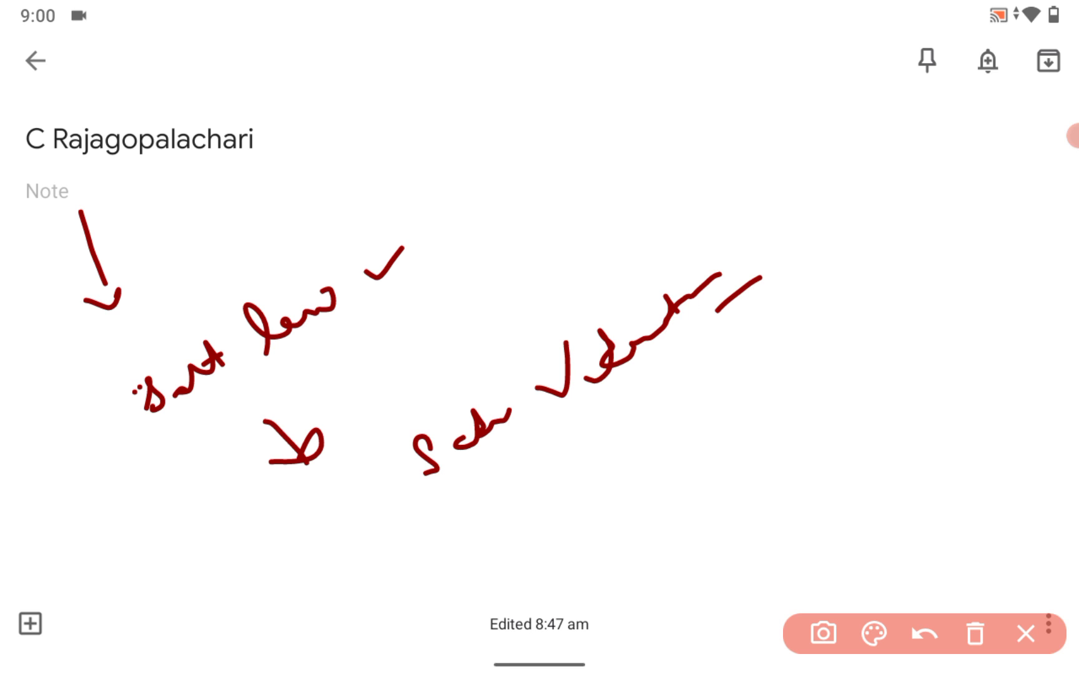
pyautogui.moveTo(454, 529); pyautogui.dragTo(496, 557)
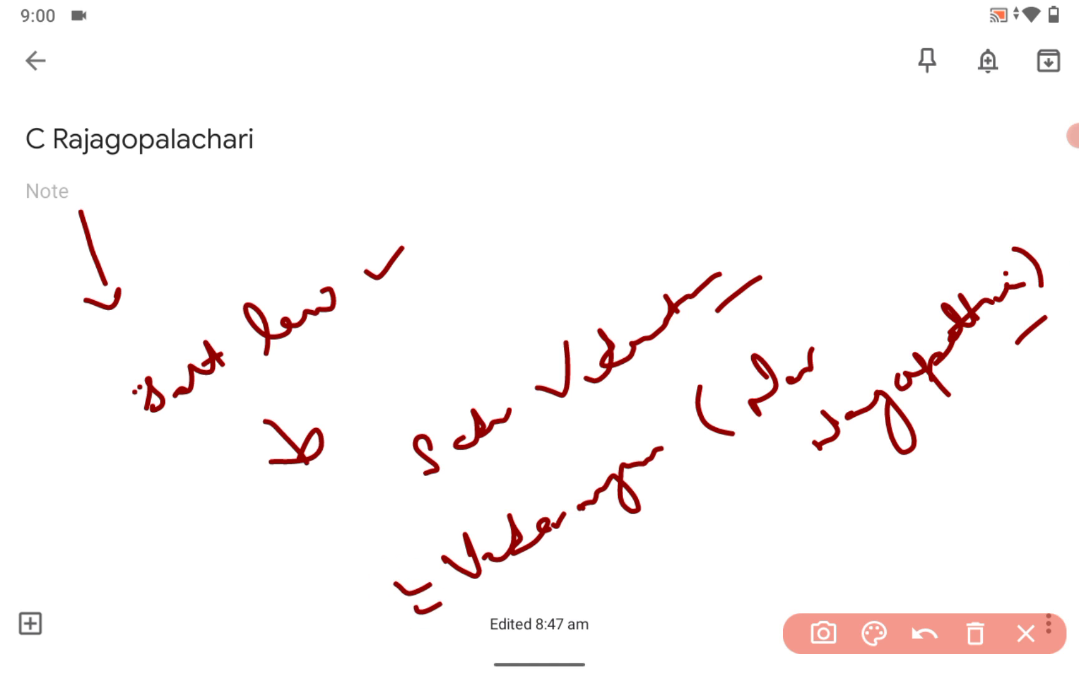
pyautogui.moveTo(647, 516); pyautogui.dragTo(502, 612)
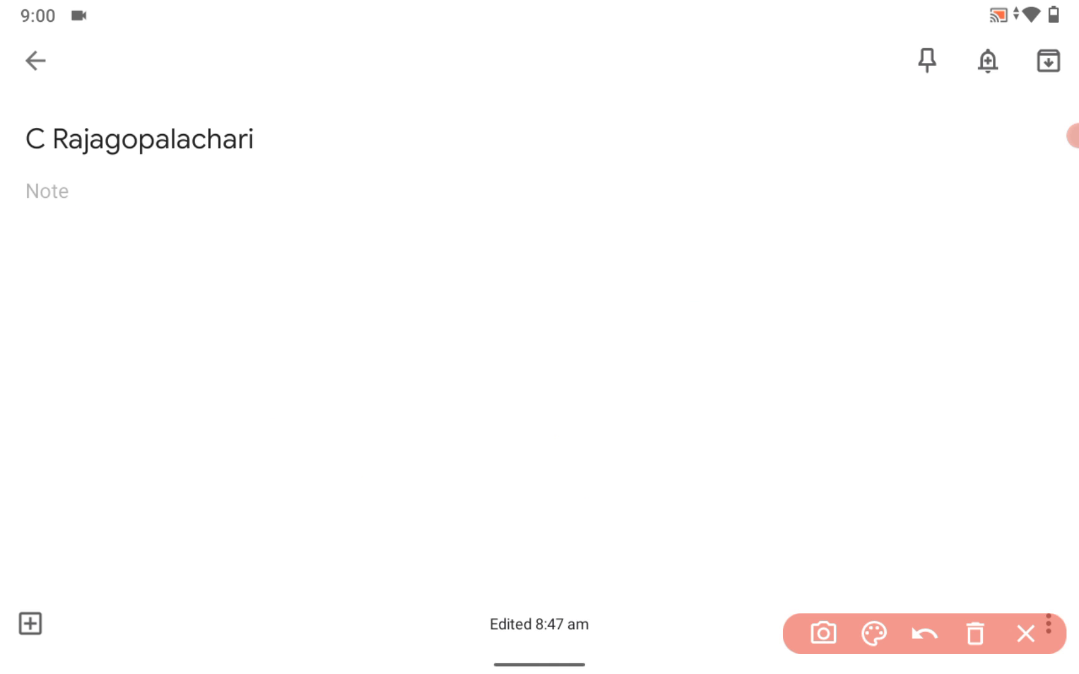
pyautogui.click(126, 353)
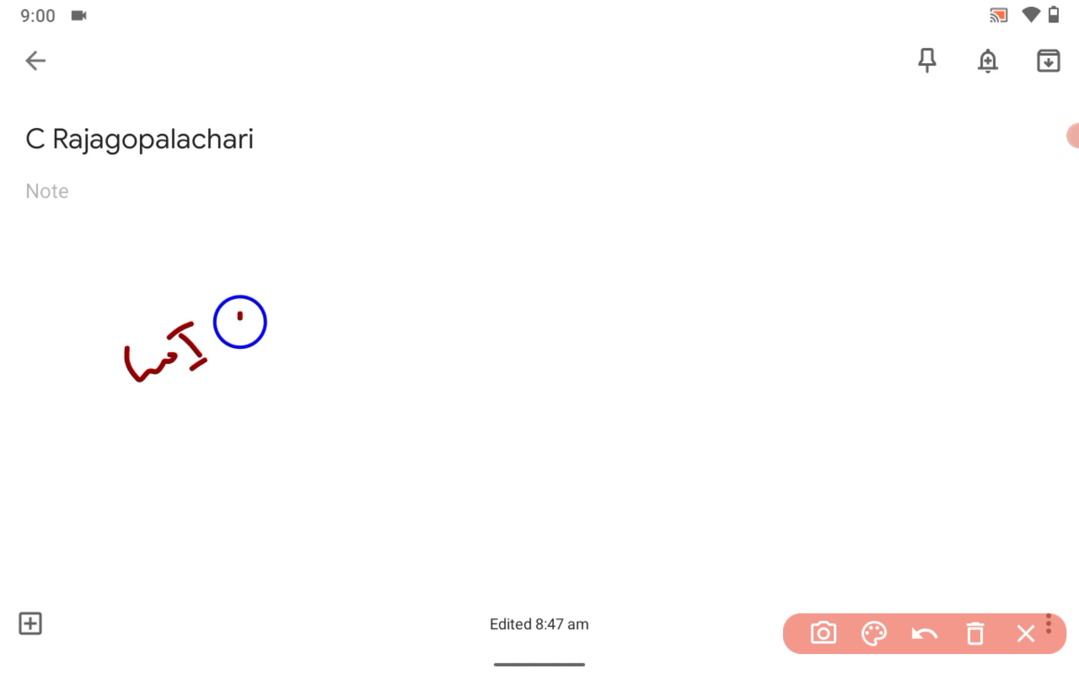
pyautogui.moveTo(237, 321); pyautogui.dragTo(295, 286)
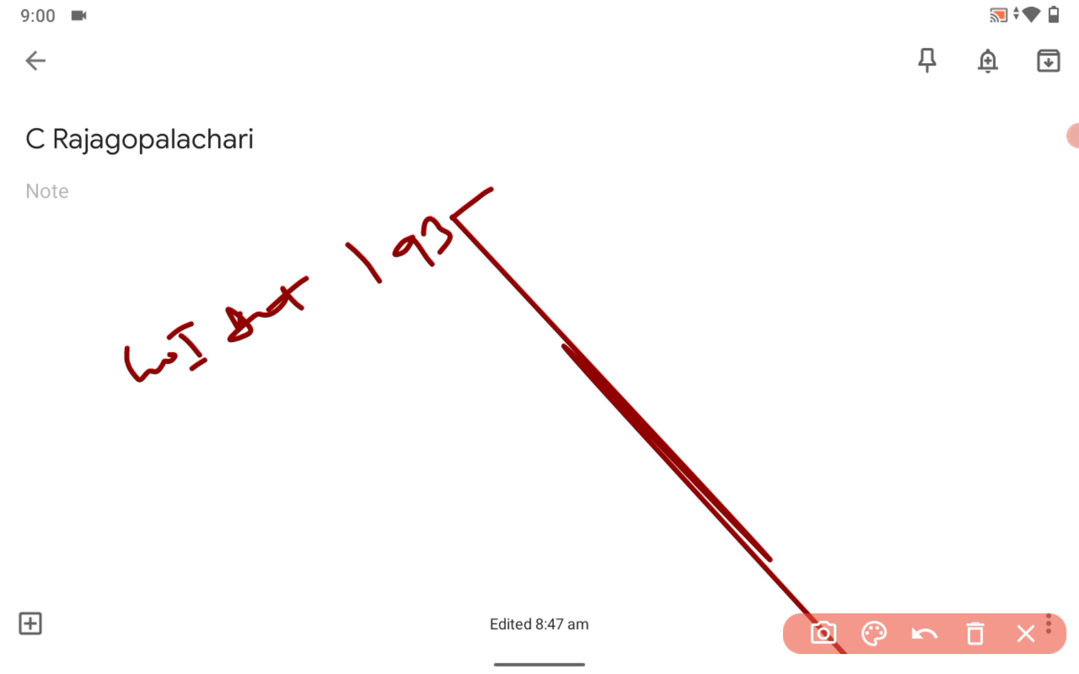
pyautogui.click(922, 633)
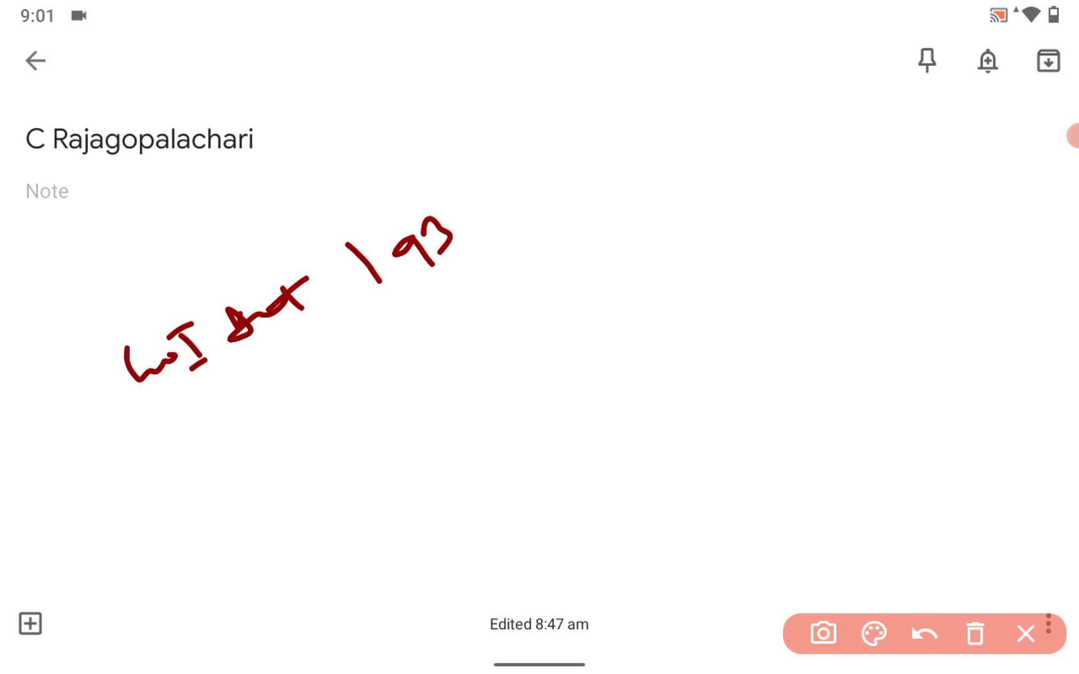
pyautogui.moveTo(461, 214); pyautogui.dragTo(537, 159)
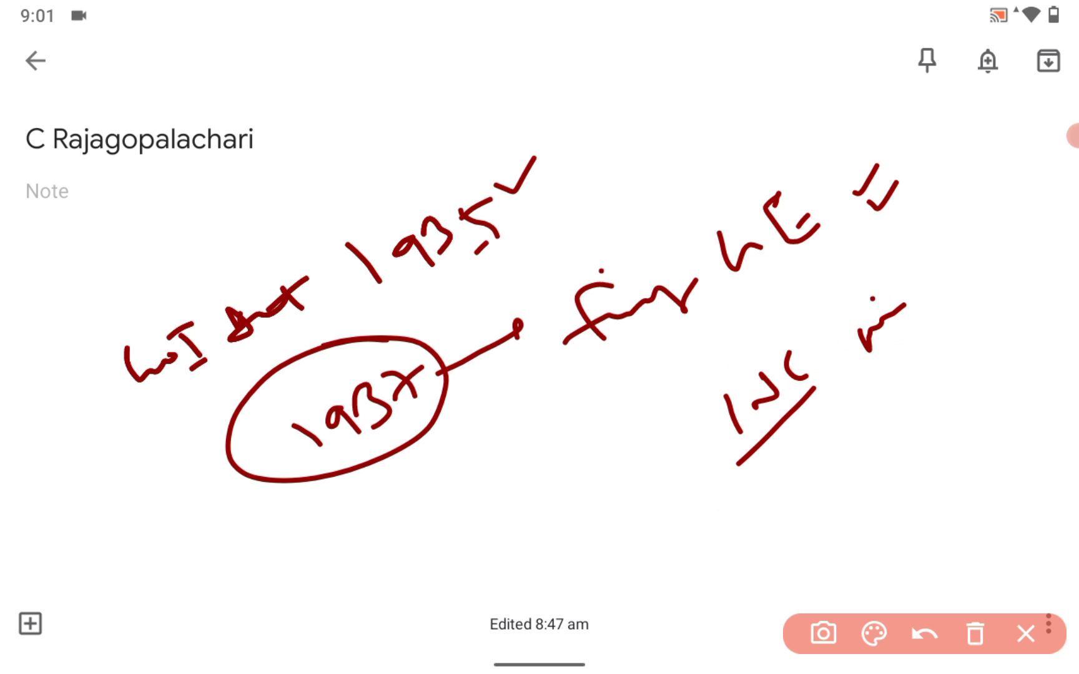
pyautogui.moveTo(929, 274); pyautogui.dragTo(1015, 200)
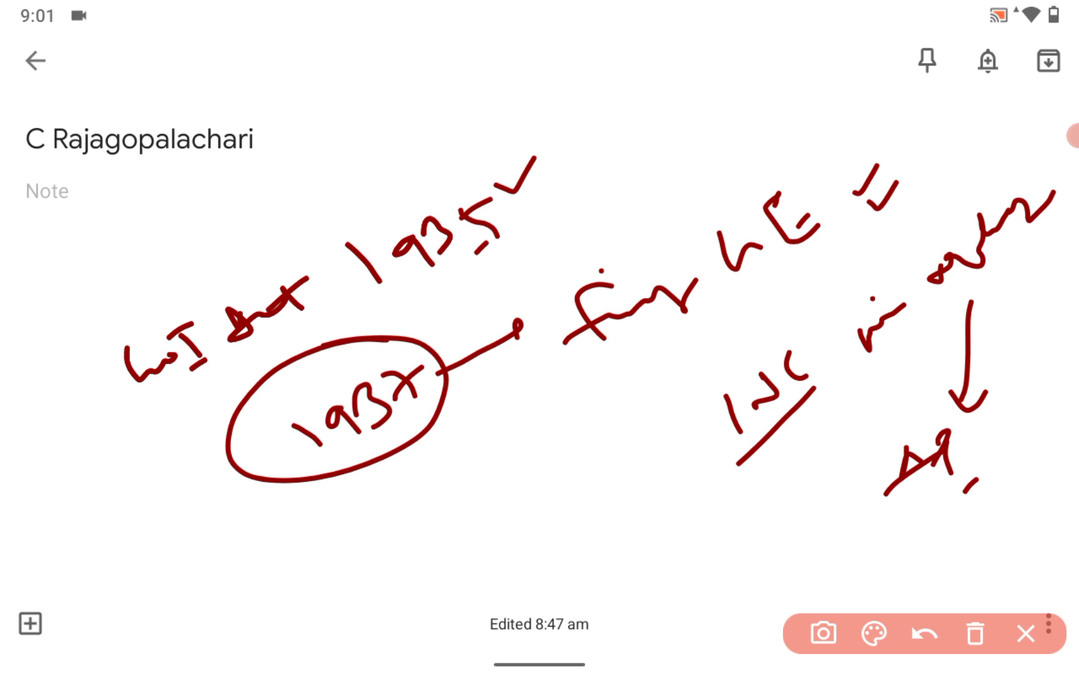
pyautogui.moveTo(1001, 451); pyautogui.dragTo(1025, 443)
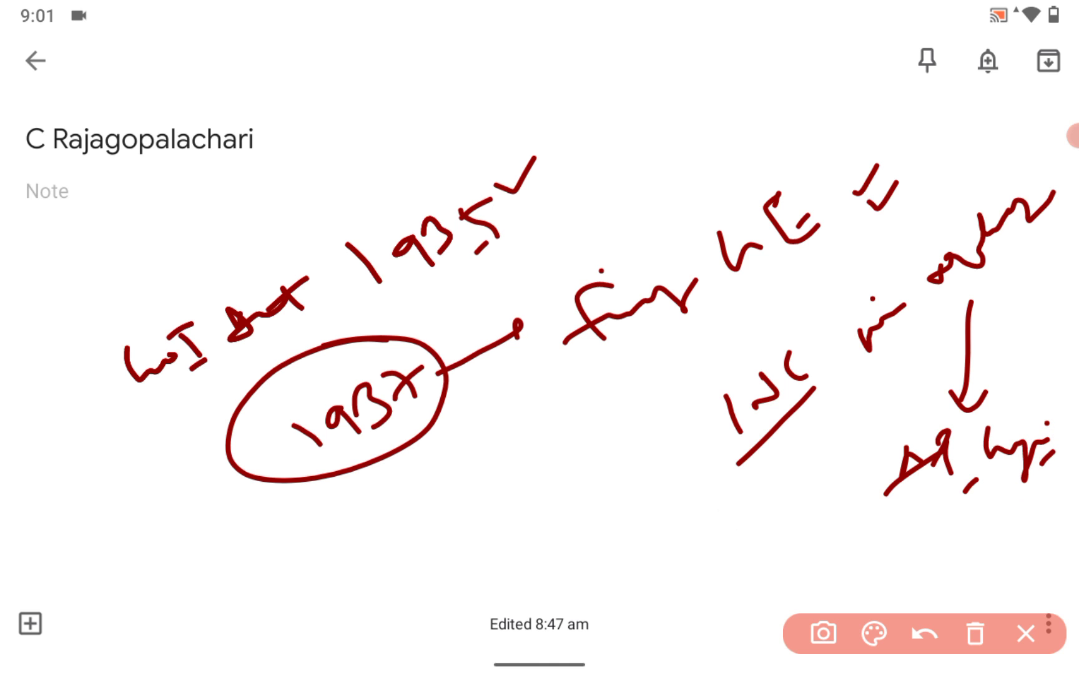
pyautogui.moveTo(852, 551); pyautogui.dragTo(956, 578)
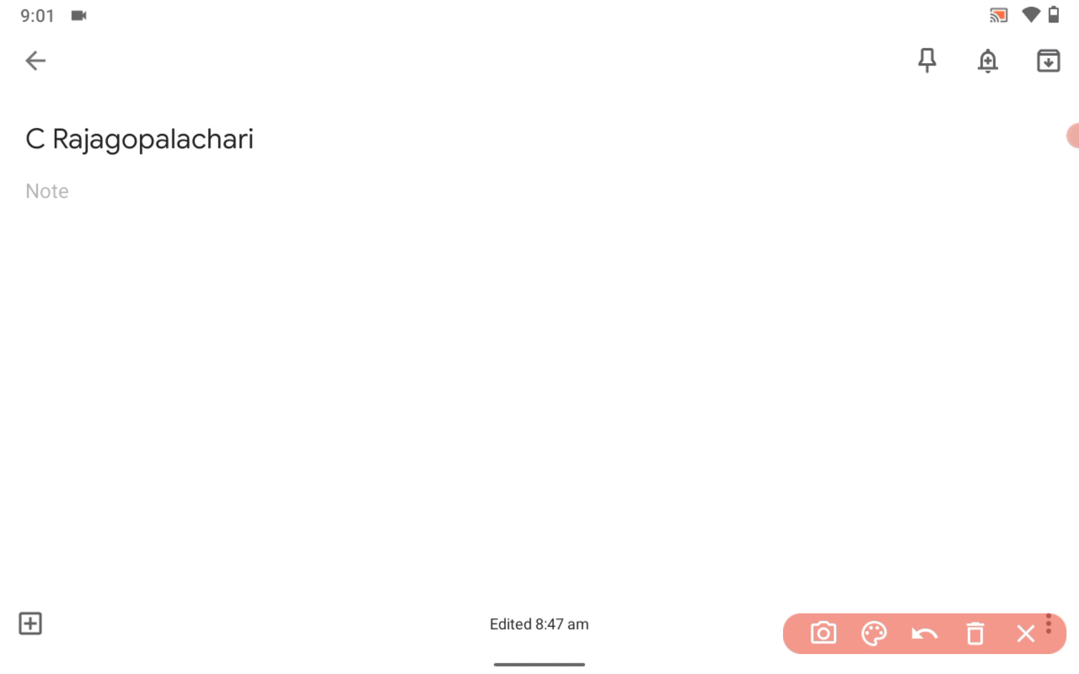
pyautogui.moveTo(127, 182); pyautogui.dragTo(144, 268)
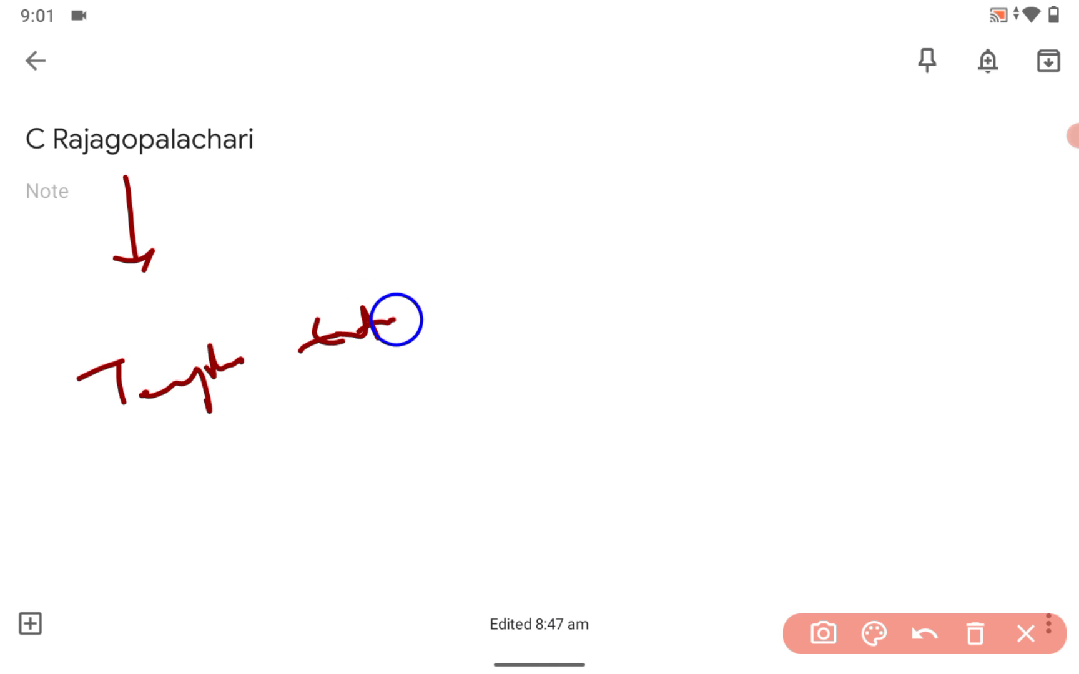
pyautogui.moveTo(389, 329); pyautogui.dragTo(413, 386)
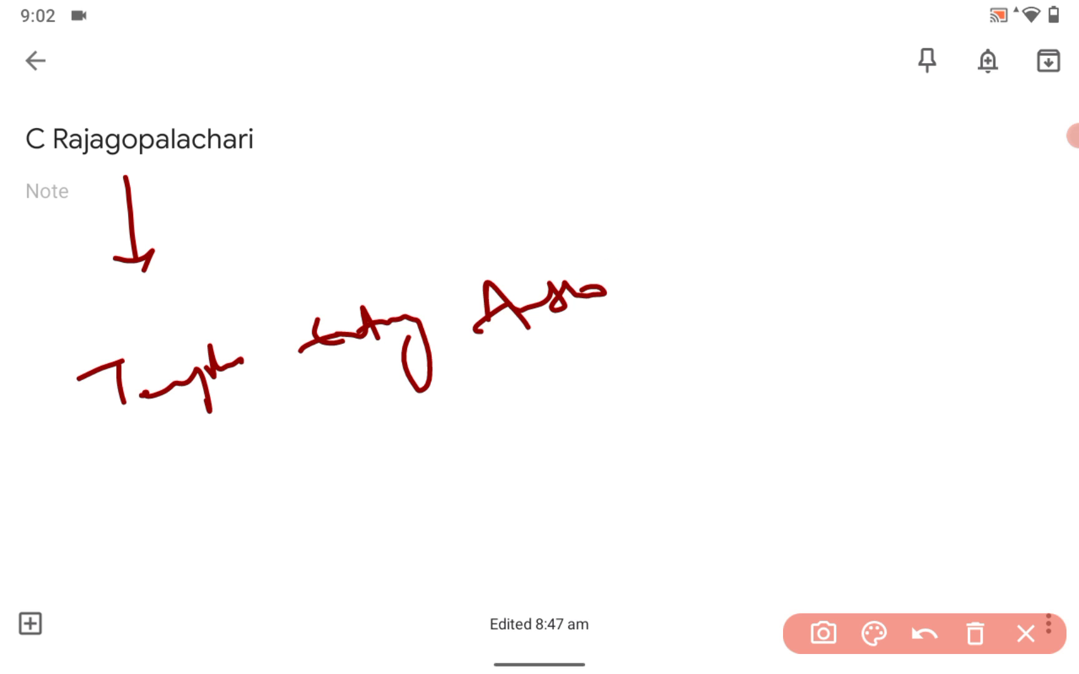
pyautogui.moveTo(606, 288); pyautogui.dragTo(716, 268)
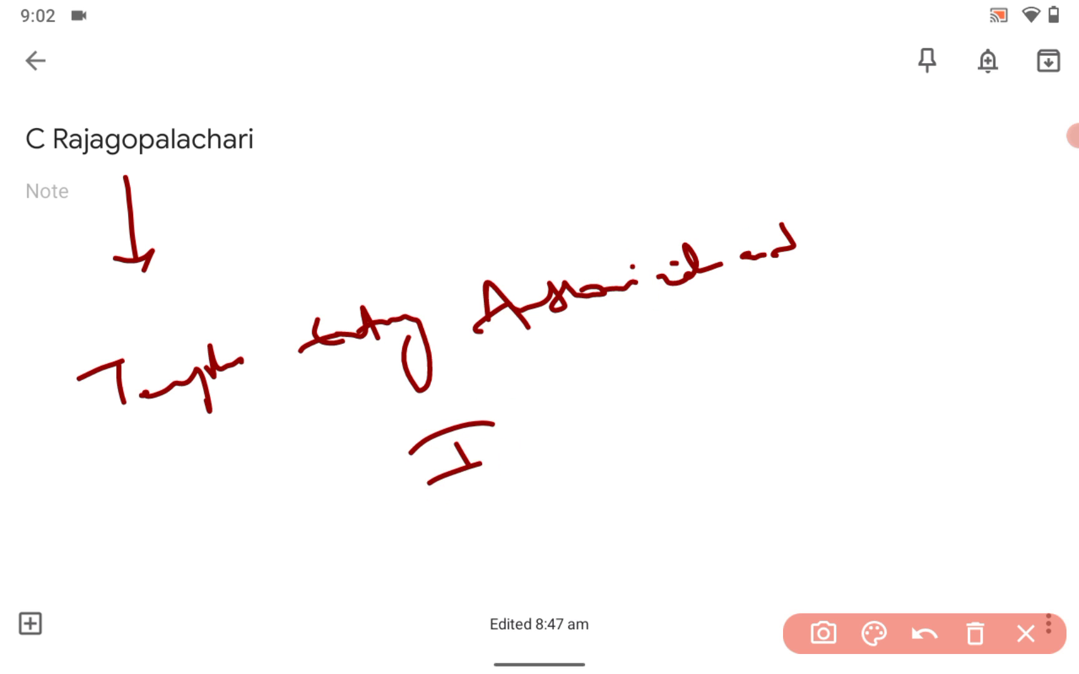
pyautogui.moveTo(482, 454); pyautogui.dragTo(612, 413)
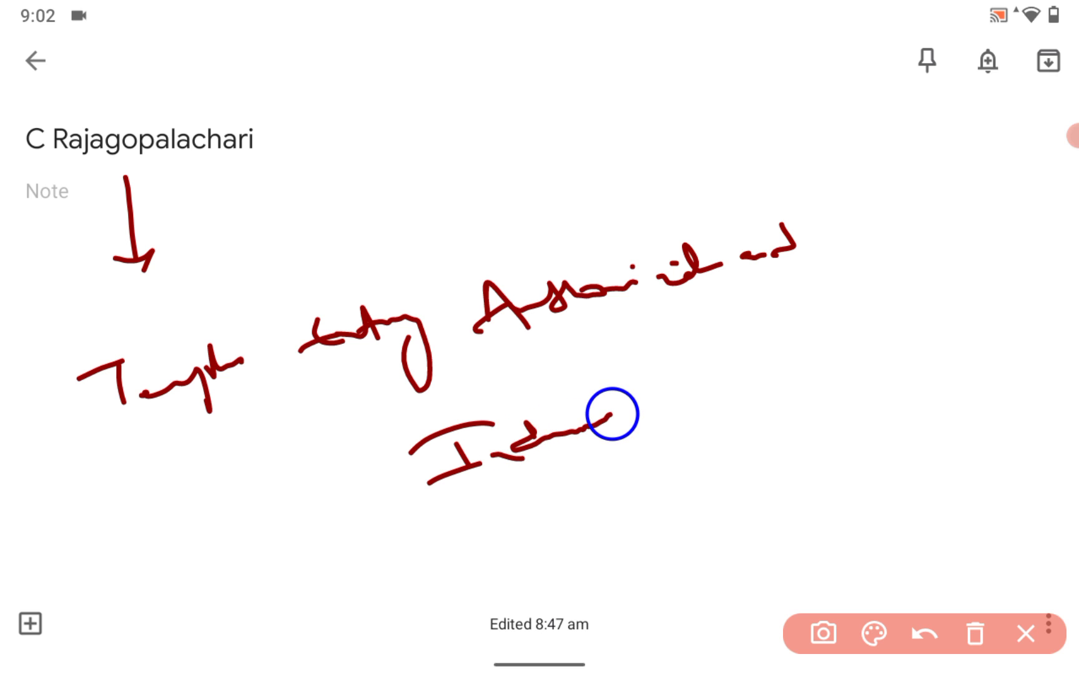
pyautogui.moveTo(620, 413); pyautogui.dragTo(756, 365)
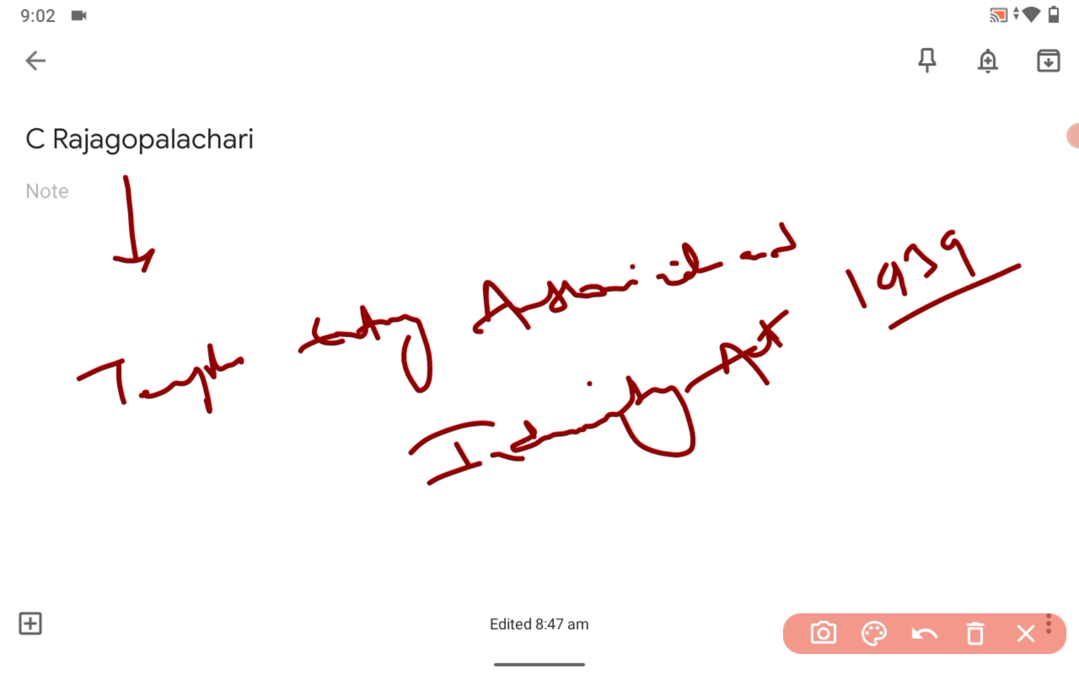
pyautogui.moveTo(92, 502); pyautogui.dragTo(148, 447)
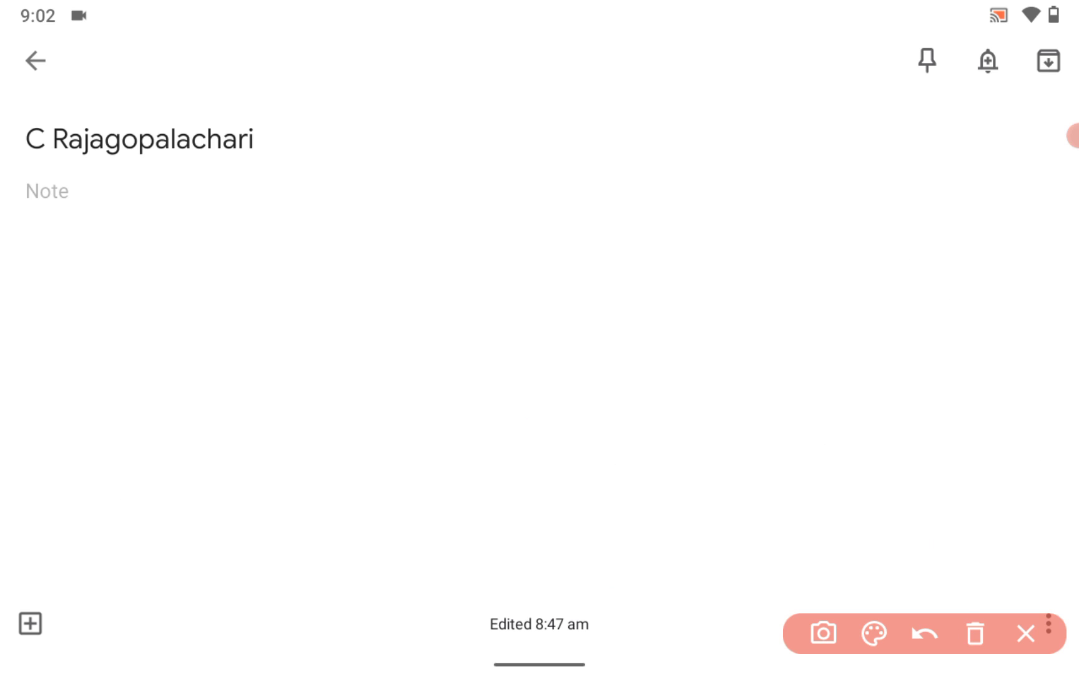
pyautogui.moveTo(133, 190); pyautogui.dragTo(142, 286)
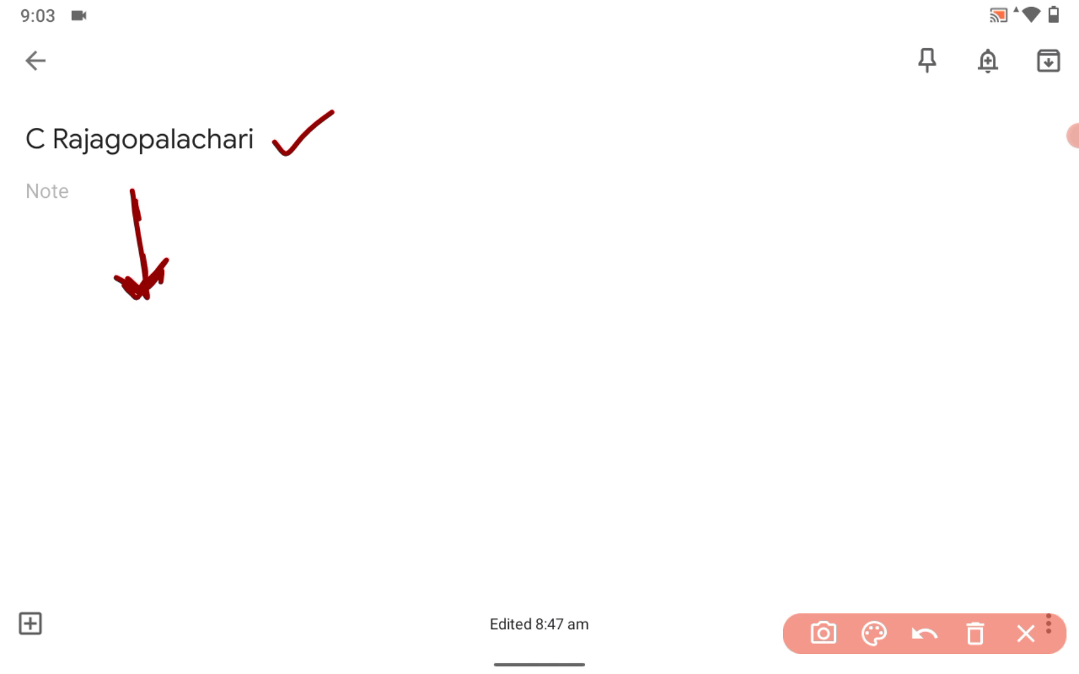
pyautogui.moveTo(234, 323); pyautogui.dragTo(296, 351)
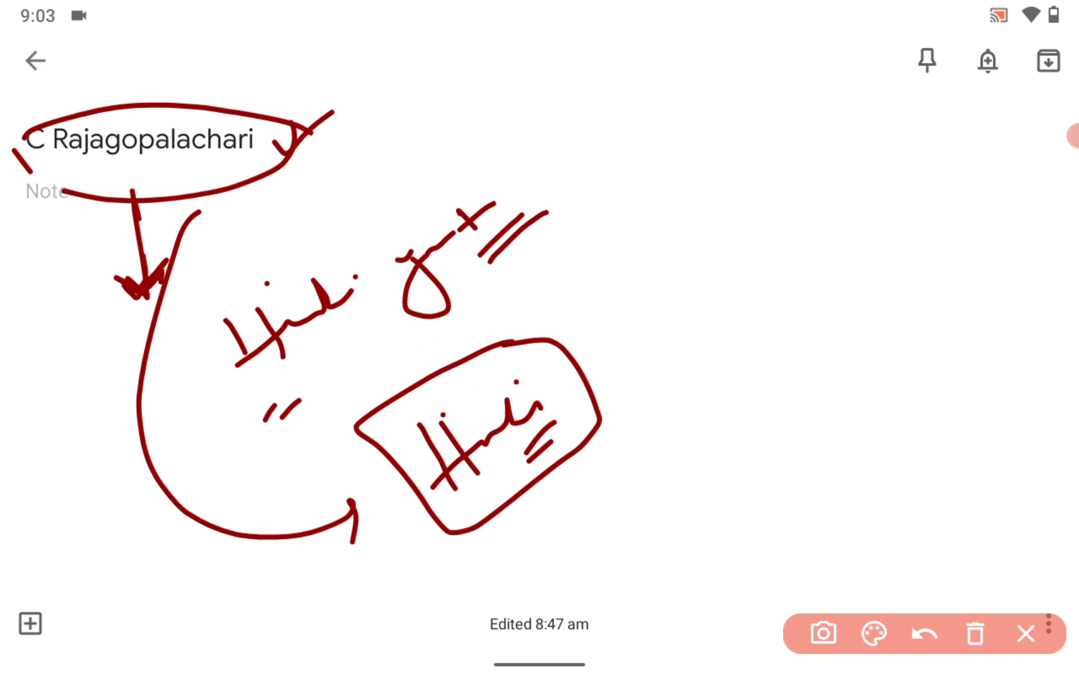
pyautogui.click(924, 633)
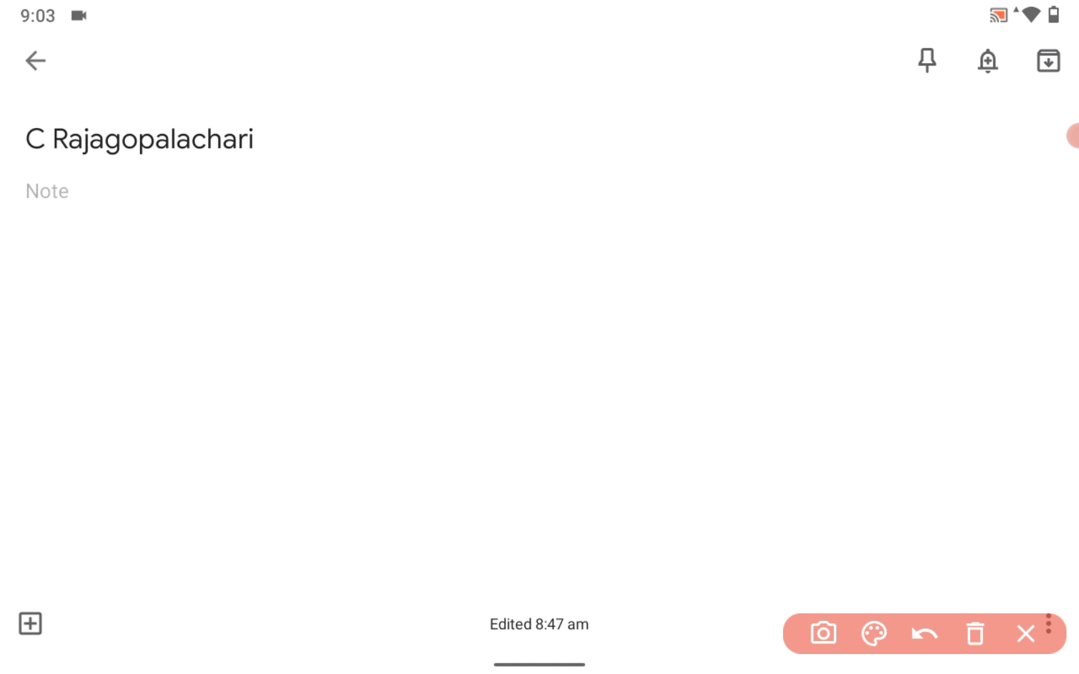
# Step: Write the 1957 heading with words below it, then start 1959 on a fresh page
pyautogui.moveTo(122, 284); pyautogui.dragTo(133, 345)
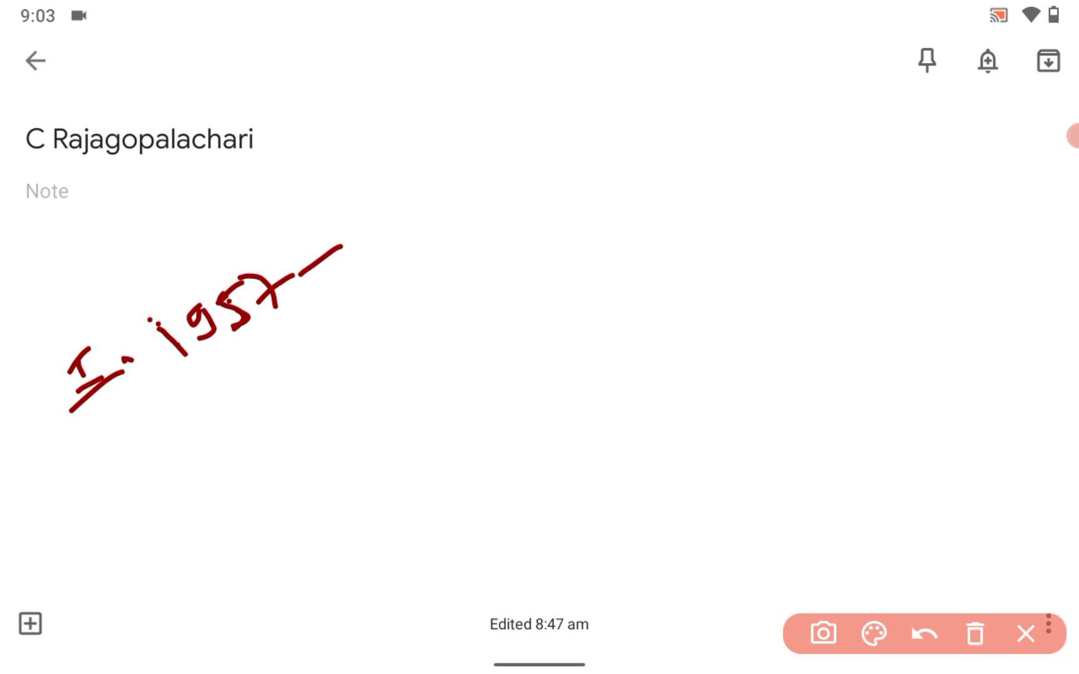
pyautogui.moveTo(241, 386); pyautogui.dragTo(274, 414)
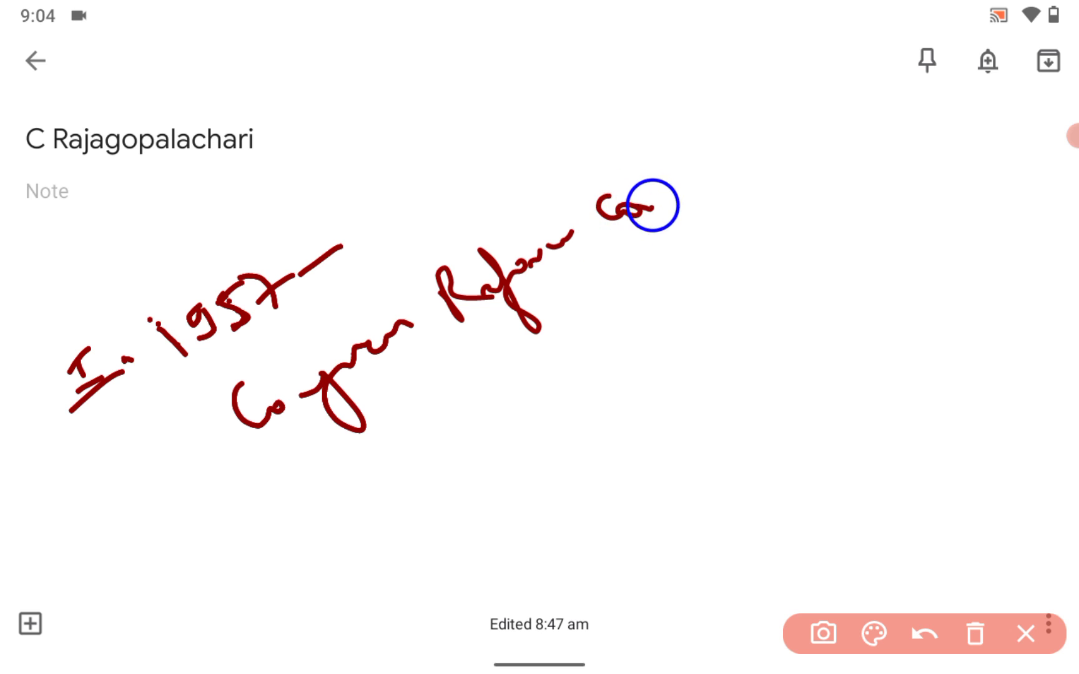
pyautogui.moveTo(639, 206); pyautogui.dragTo(710, 147)
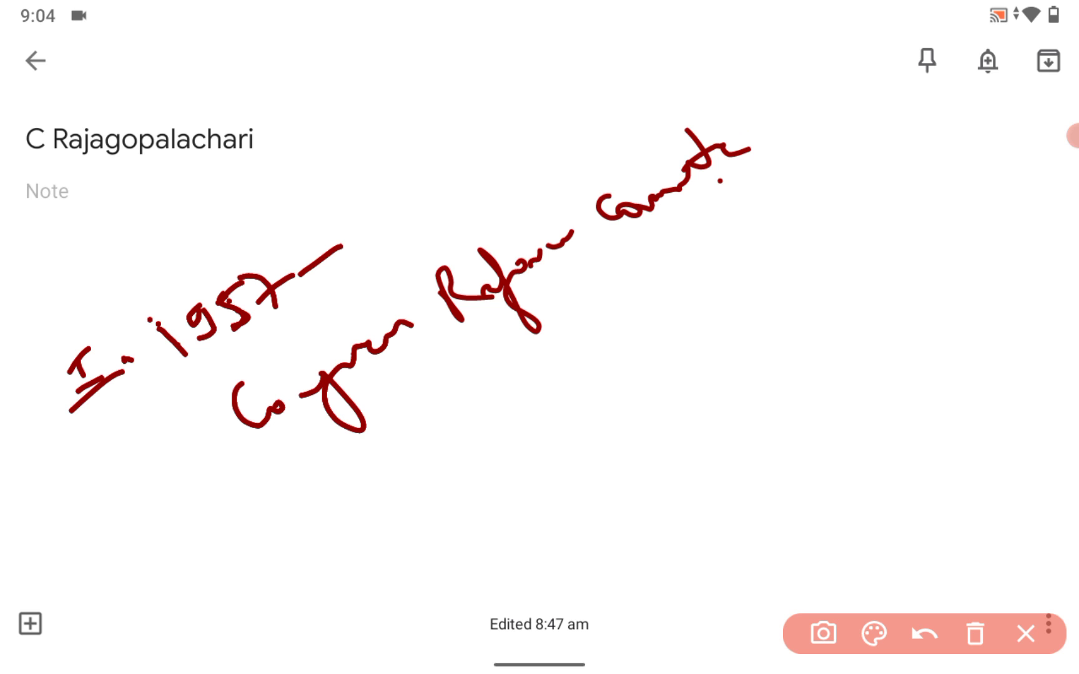
pyautogui.moveTo(148, 423); pyautogui.dragTo(192, 488)
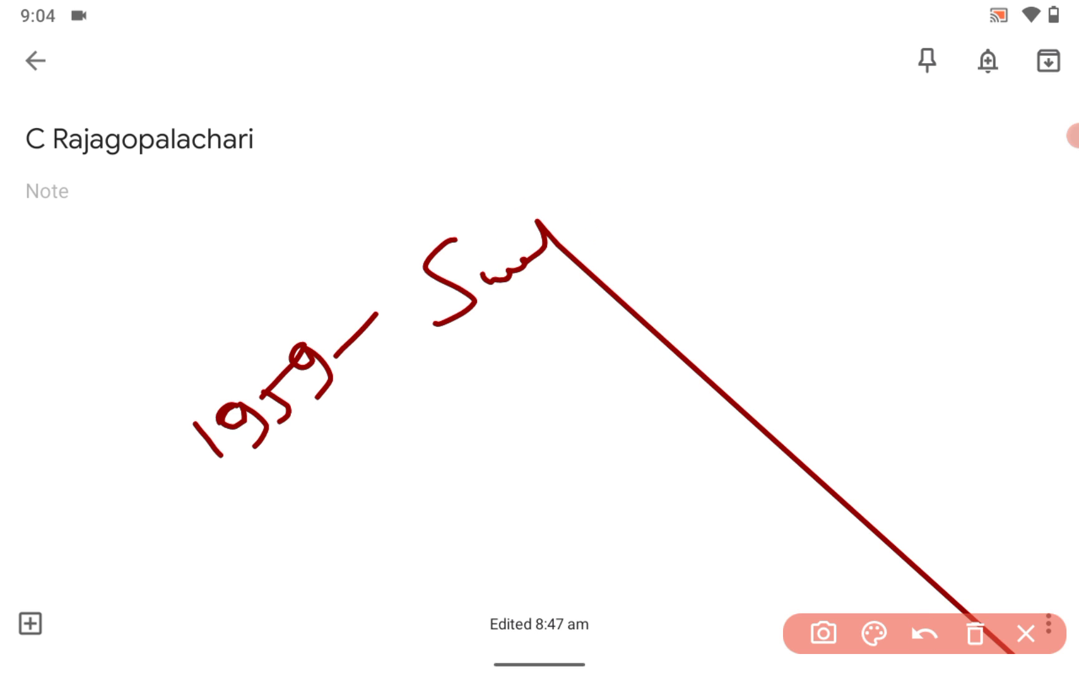
# Step: Remove the stray line and finish the red words around the 1959 heading
pyautogui.click(924, 634)
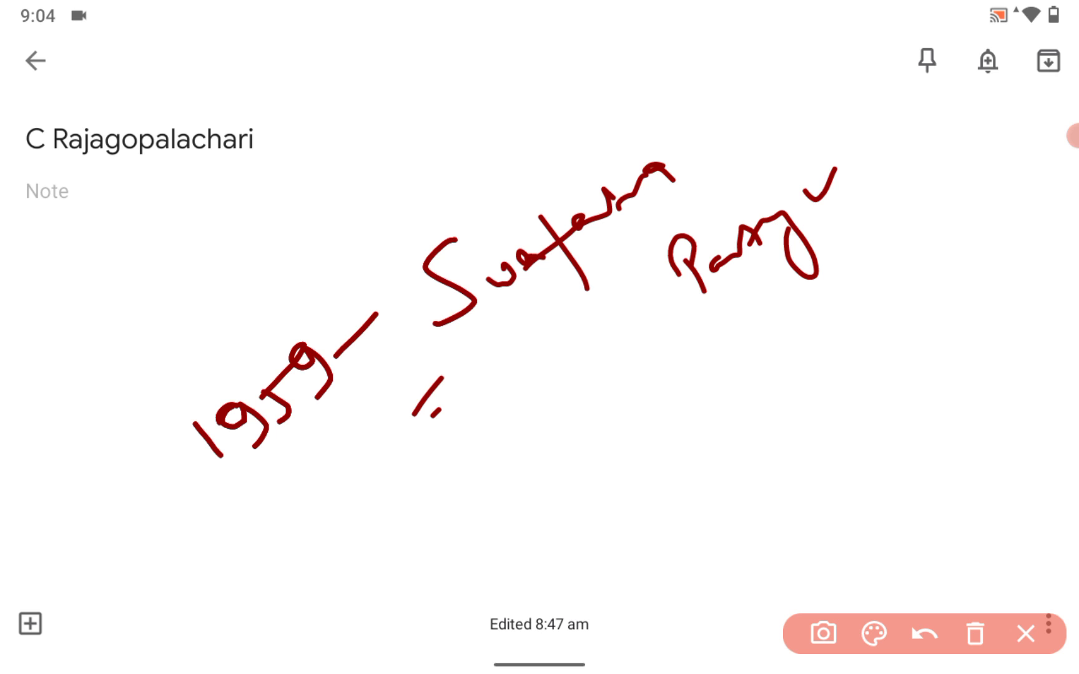
pyautogui.moveTo(482, 523); pyautogui.dragTo(551, 564)
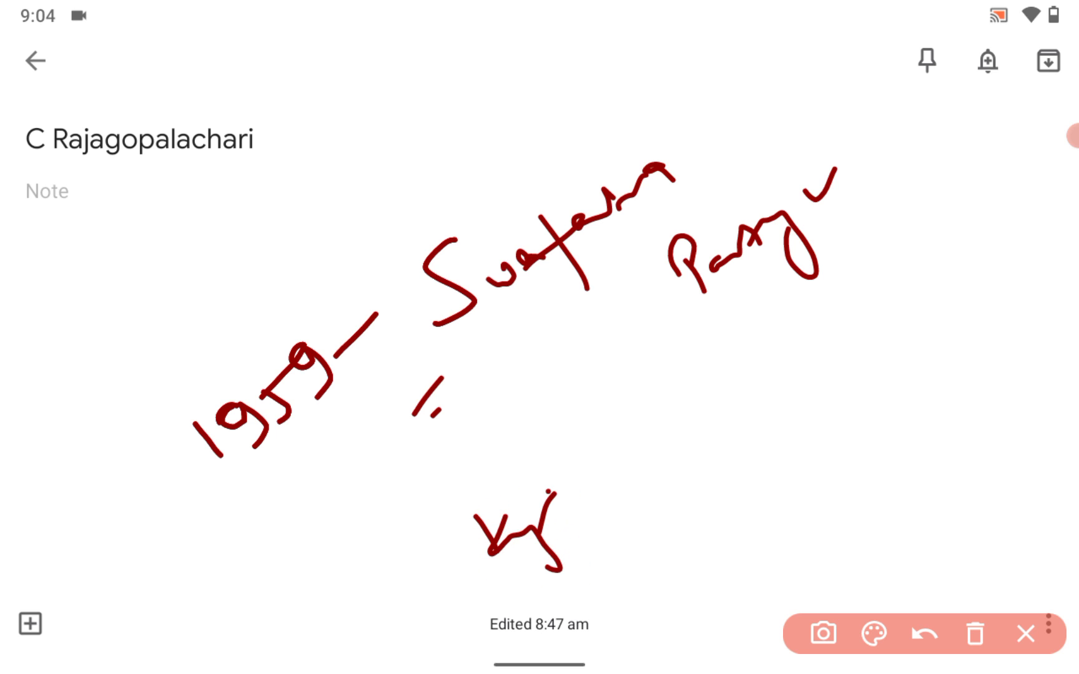
pyautogui.moveTo(584, 475); pyautogui.dragTo(654, 537)
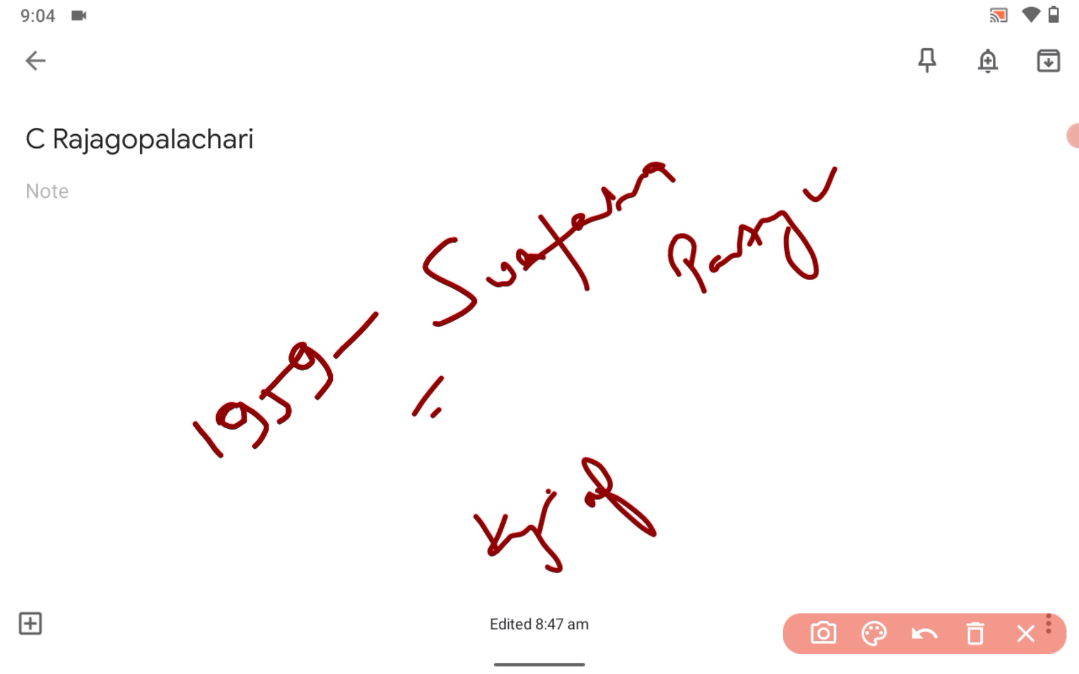
pyautogui.moveTo(682, 441); pyautogui.dragTo(811, 378)
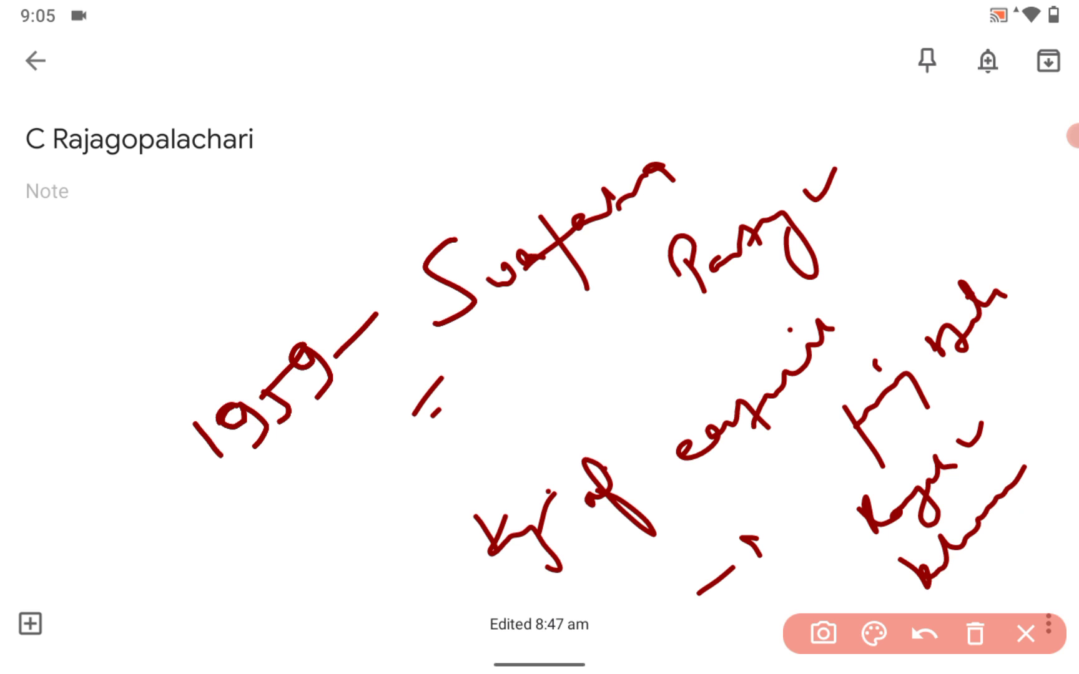
pyautogui.moveTo(120, 534); pyautogui.dragTo(176, 619)
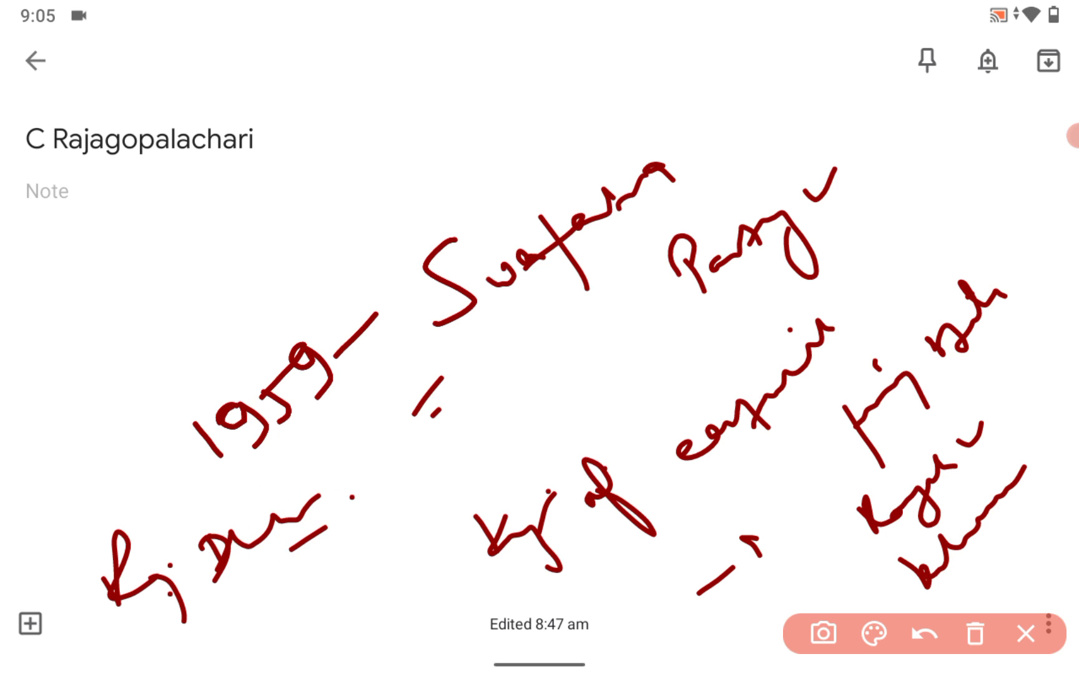
# Step: Switch the pen to blue, write a blue word near the top left, then clear the whole page
pyautogui.click(873, 634)
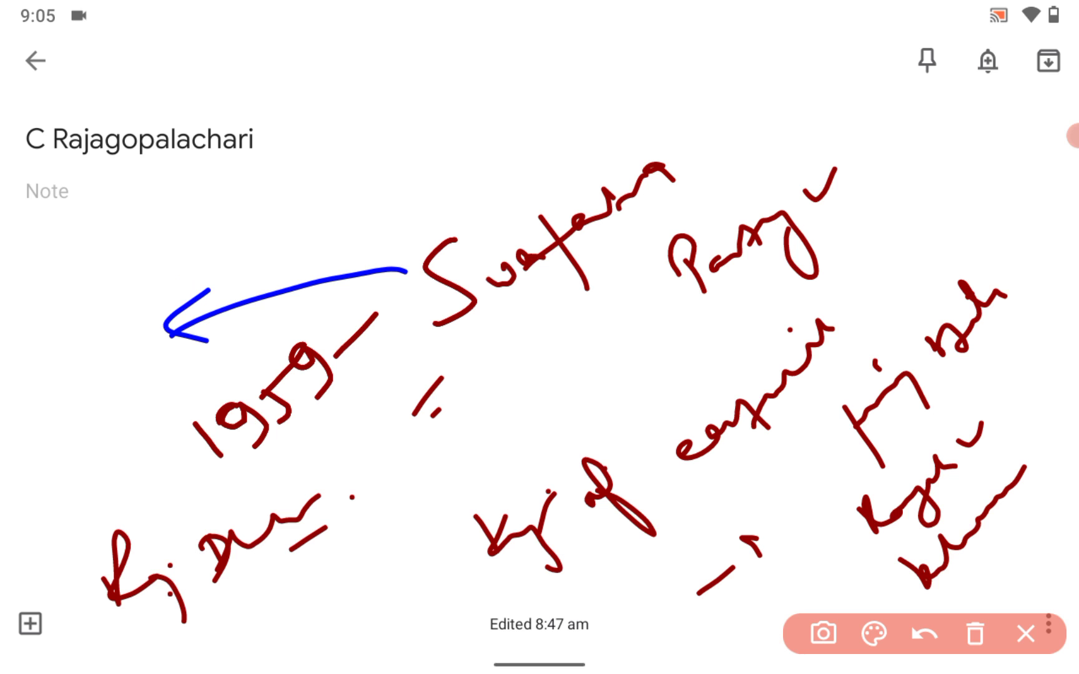
pyautogui.moveTo(114, 269); pyautogui.dragTo(206, 234)
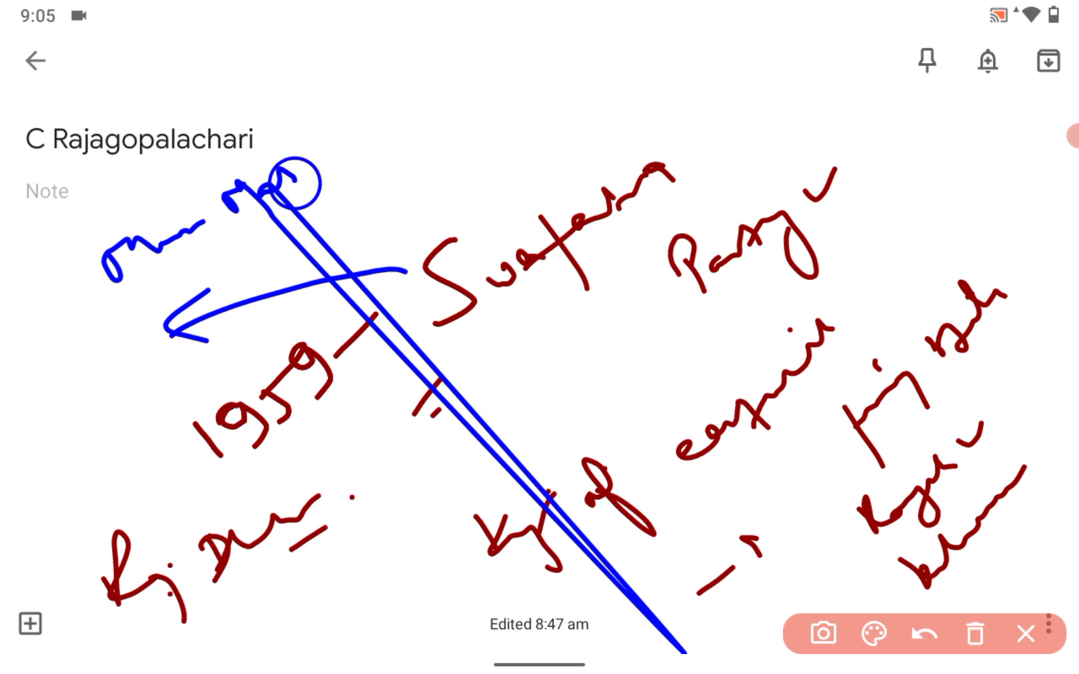
pyautogui.click(921, 635)
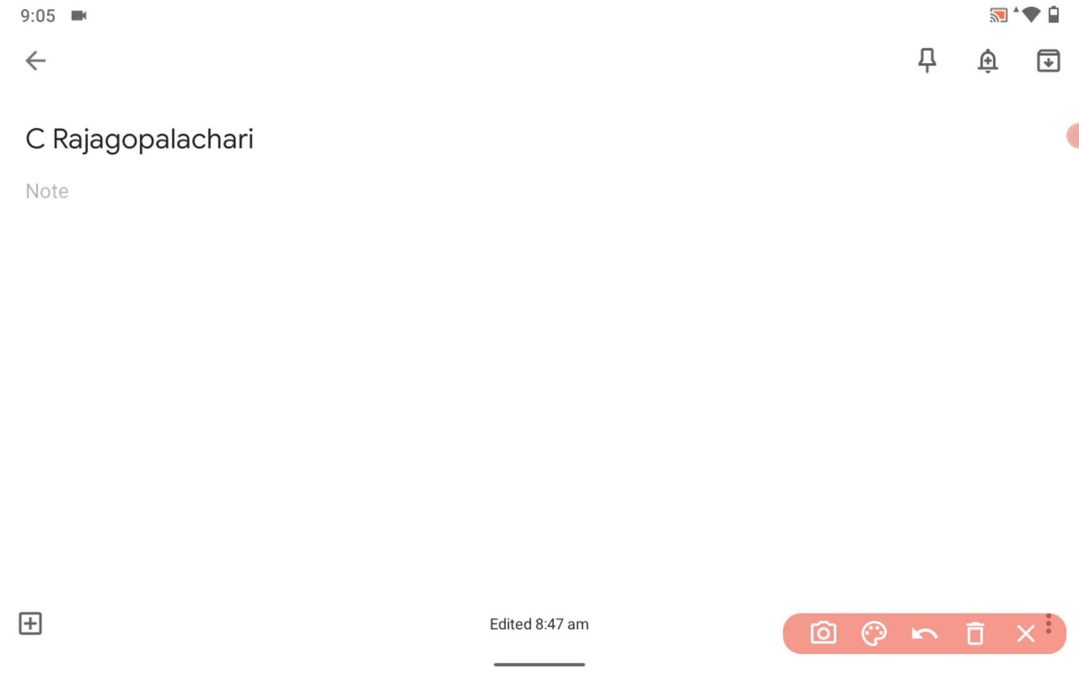
pyautogui.moveTo(182, 205); pyautogui.dragTo(228, 363)
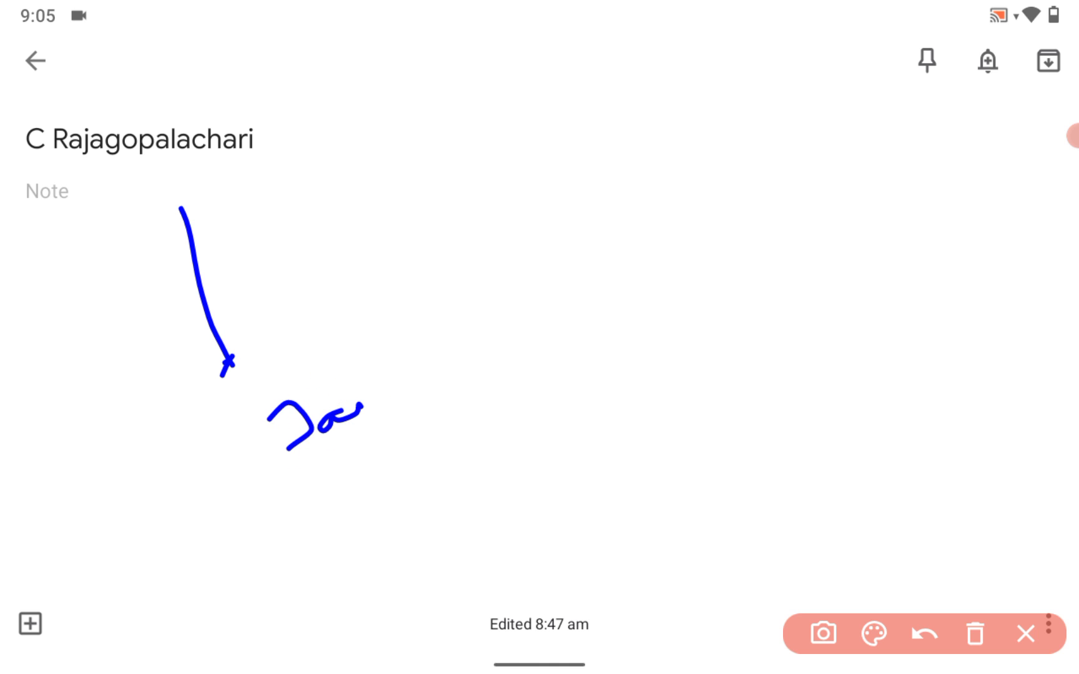
pyautogui.moveTo(382, 323); pyautogui.dragTo(410, 399)
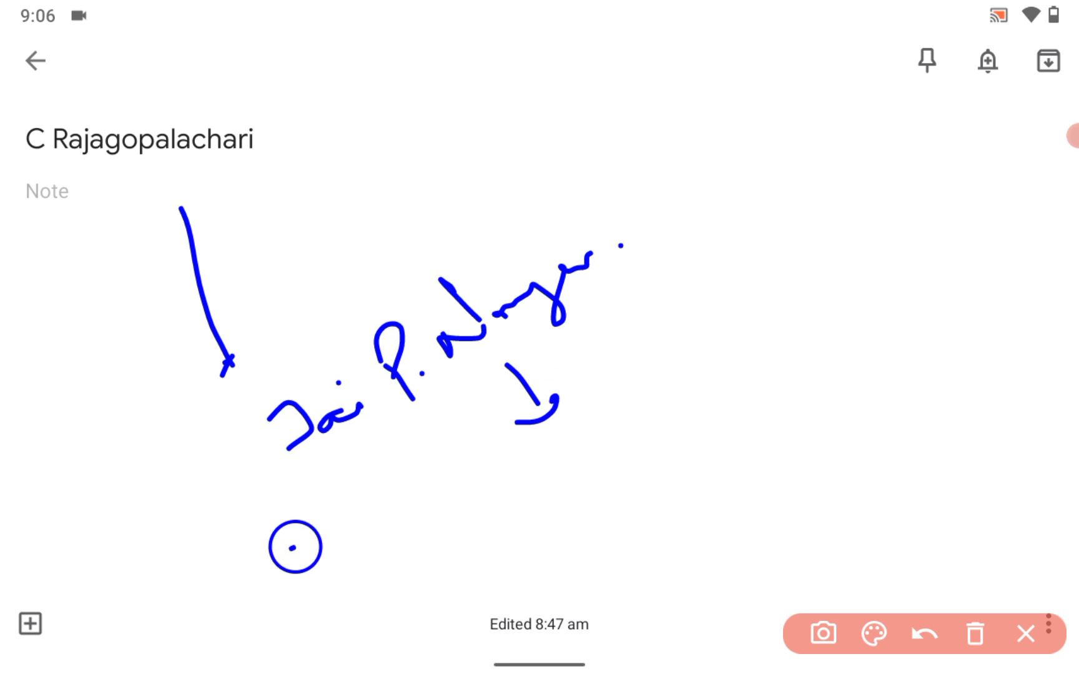
pyautogui.moveTo(295, 537); pyautogui.dragTo(633, 359)
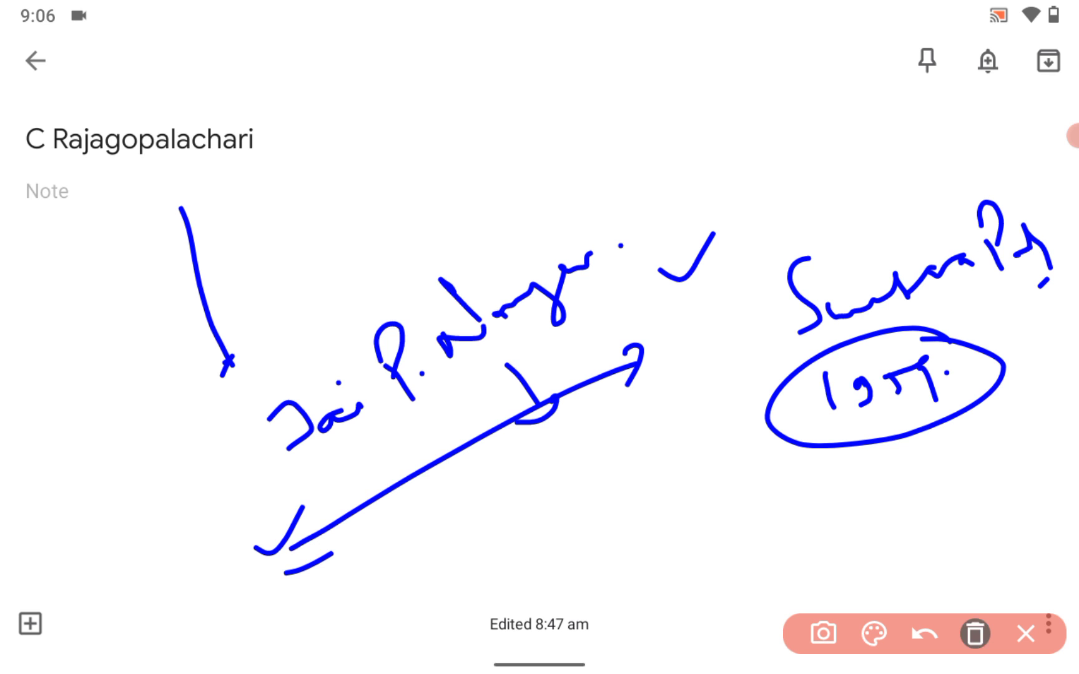
pyautogui.click(974, 634)
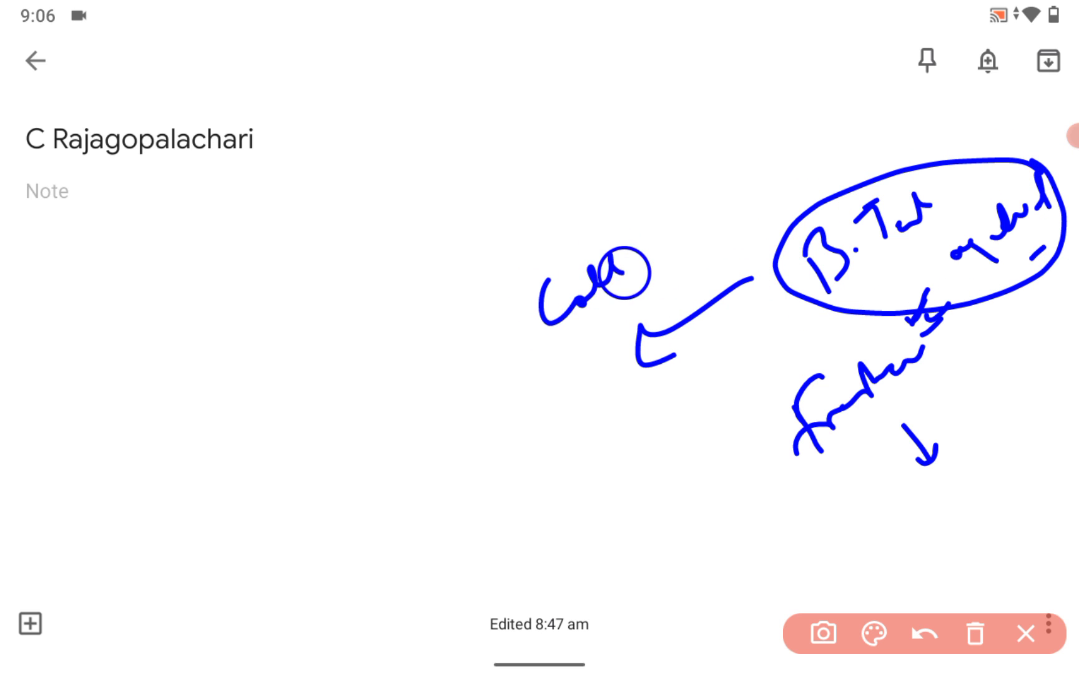
# Step: Extend the blue handwritten word left of the circled B.Tech up toward the title
pyautogui.moveTo(619, 289); pyautogui.dragTo(729, 179)
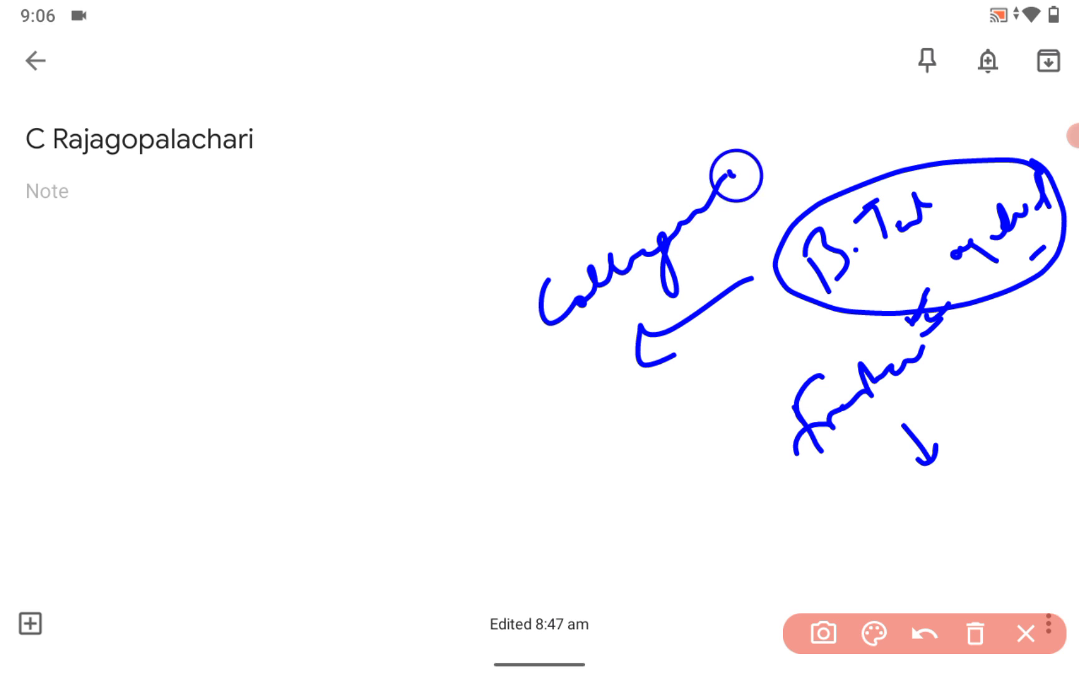